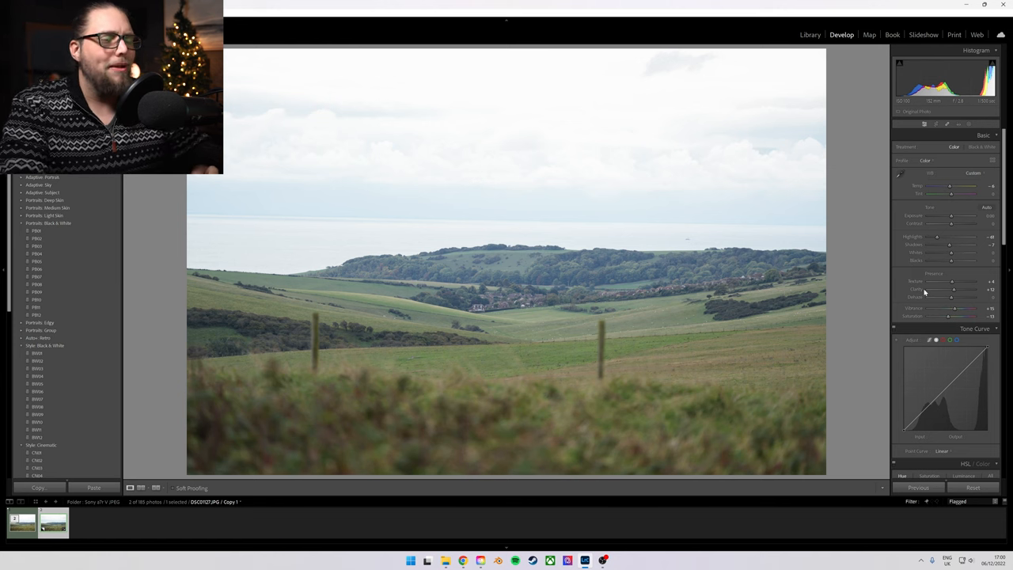
pyautogui.moveTo(924, 285)
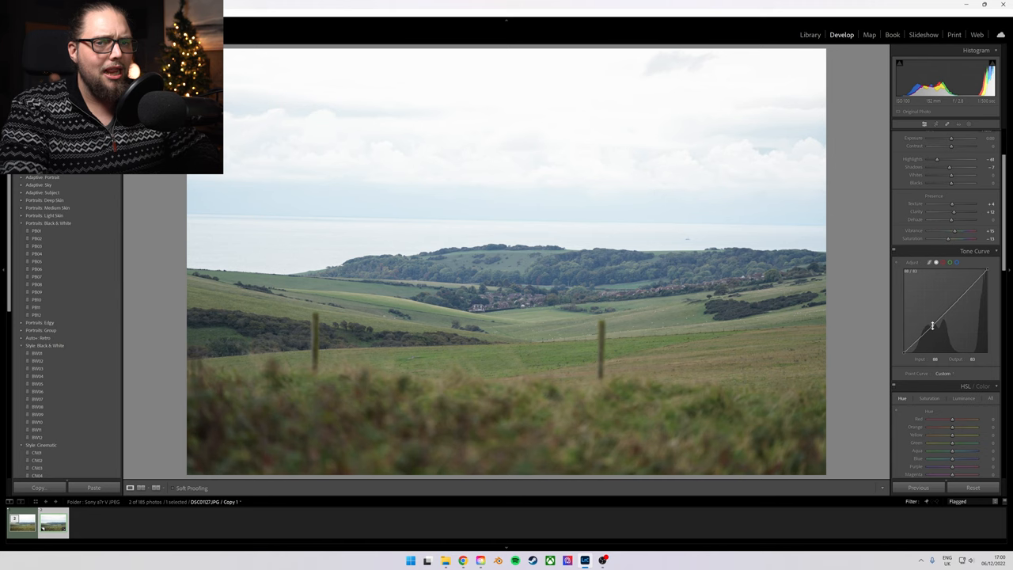
# Step: Drag point-curve points into a gentle S-curve: darker deep shadows, raised upper midtones
pyautogui.moveTo(932, 326); pyautogui.dragTo(931, 332)
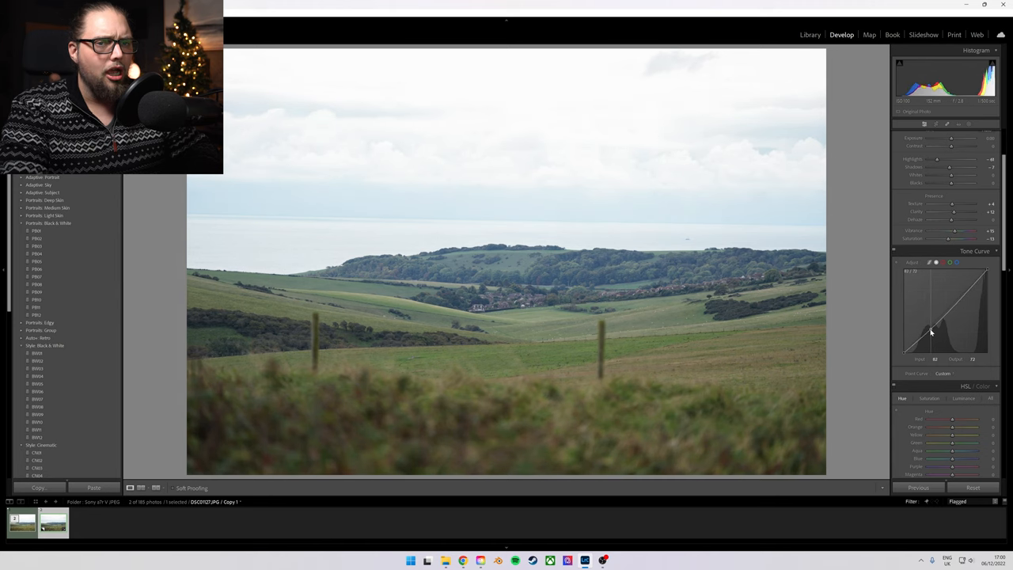
pyautogui.moveTo(930, 329); pyautogui.dragTo(930, 332)
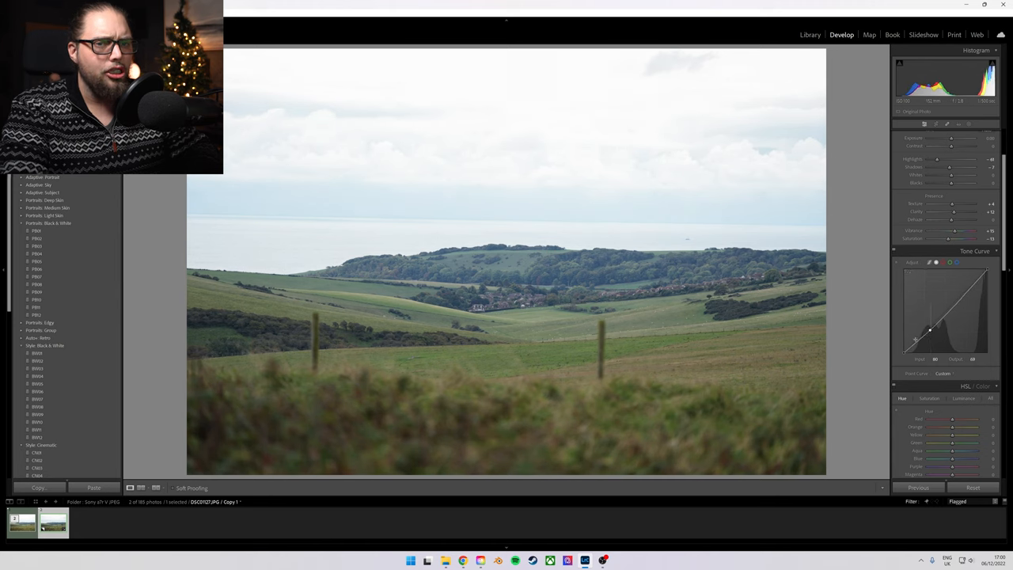
pyautogui.moveTo(930, 328); pyautogui.dragTo(952, 316)
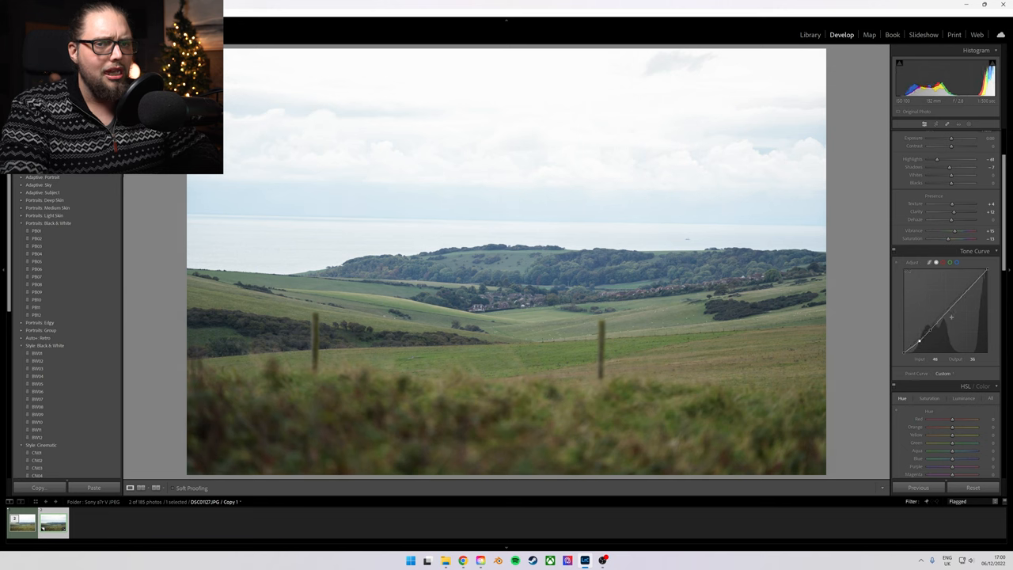
pyautogui.moveTo(926, 331); pyautogui.dragTo(948, 313)
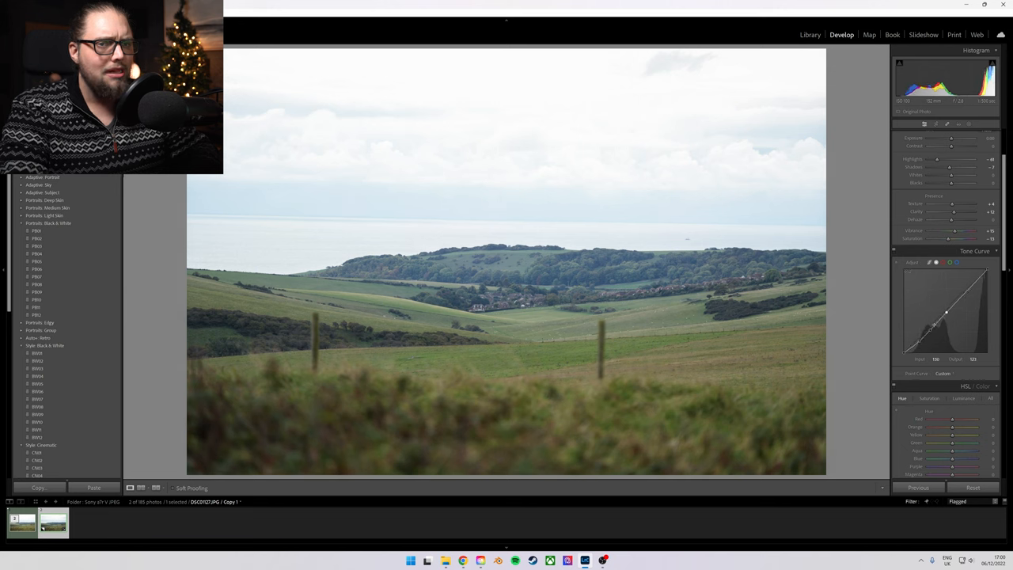
pyautogui.moveTo(932, 324); pyautogui.dragTo(932, 331)
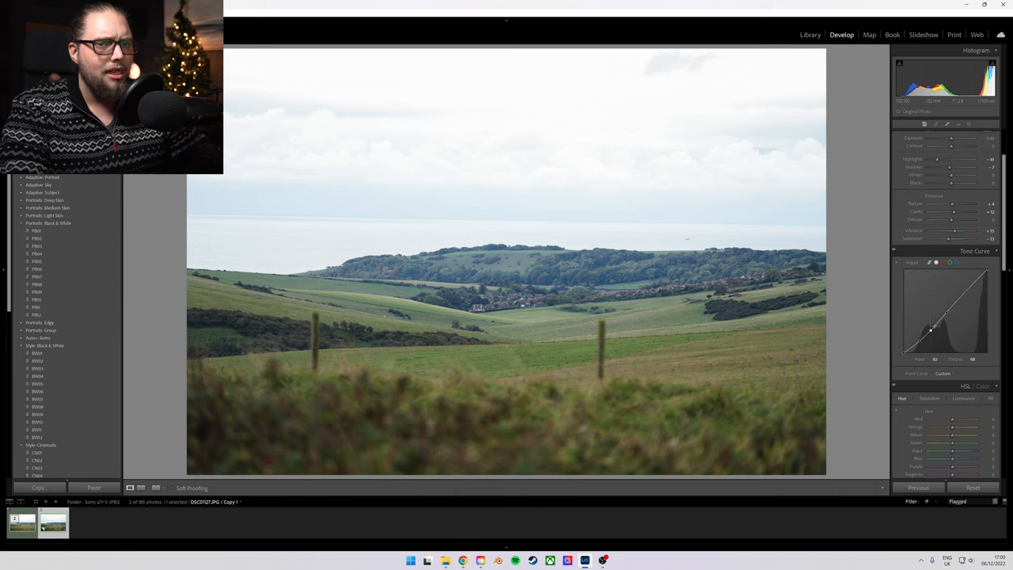
pyautogui.moveTo(899, 309)
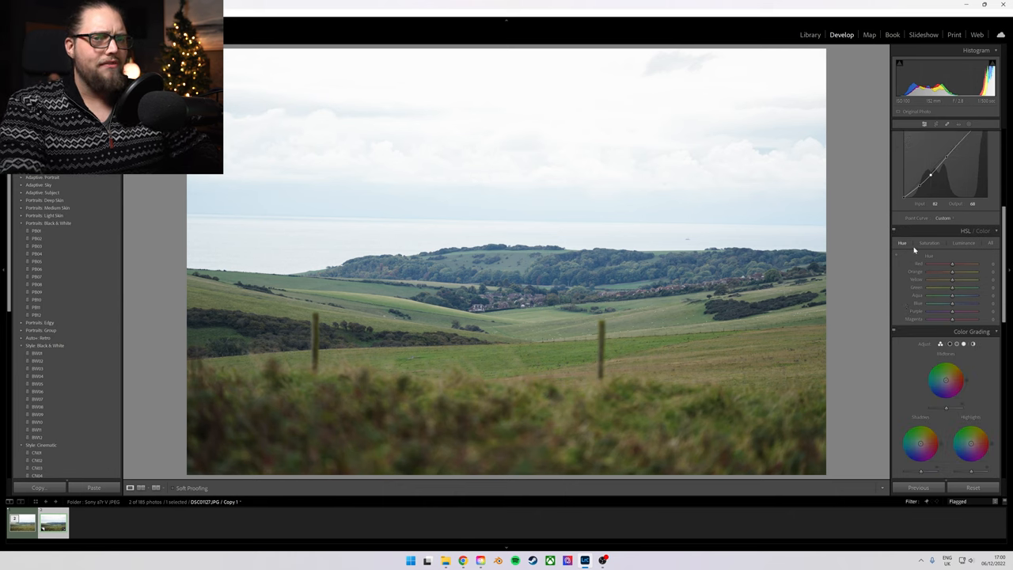
# Step: Adjust the Orange, Yellow and Aqua hue sliders in the HSL/Color panel
pyautogui.moveTo(953, 273); pyautogui.dragTo(950, 273)
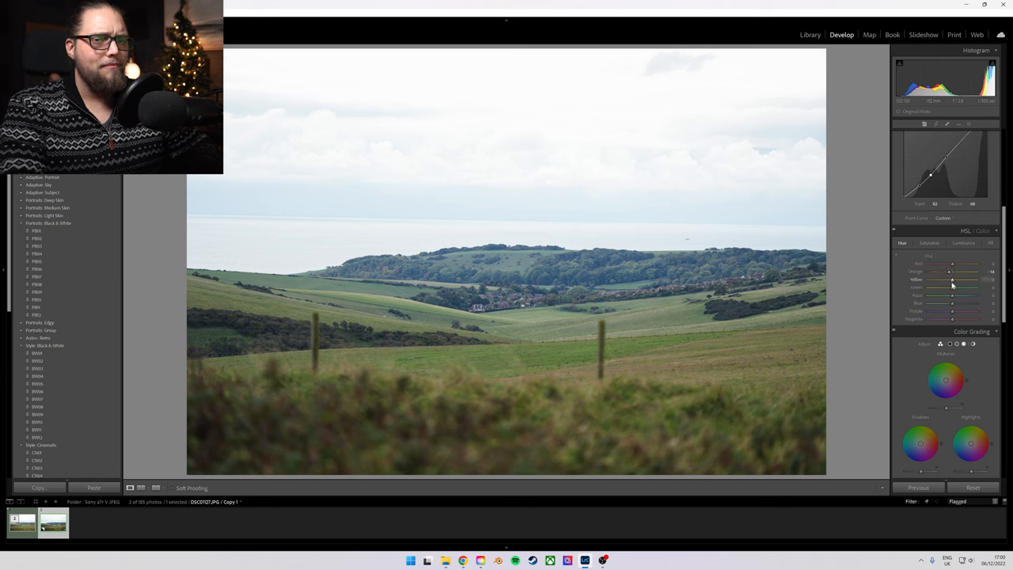
pyautogui.moveTo(966, 279); pyautogui.dragTo(952, 279)
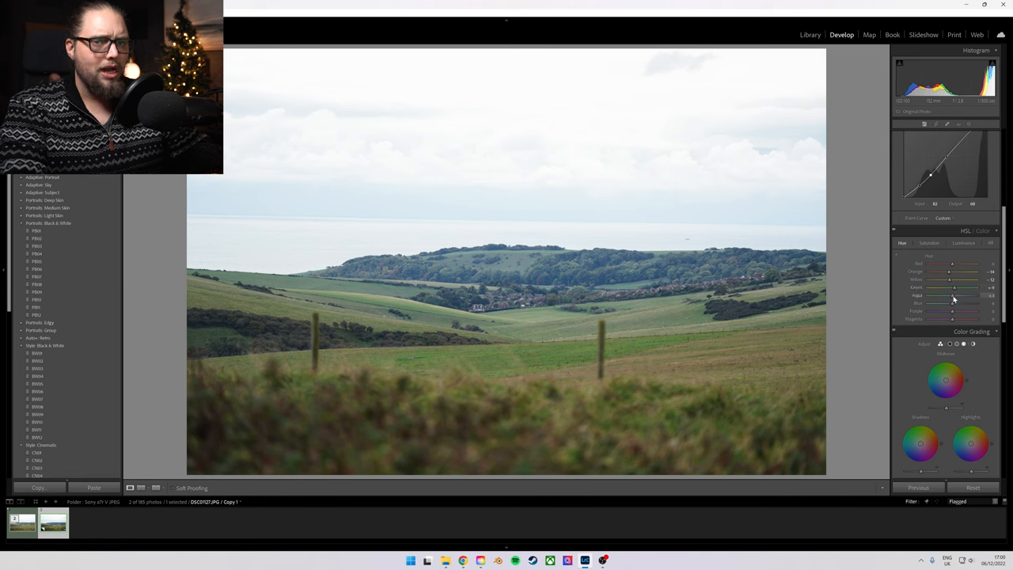
pyautogui.moveTo(954, 303); pyautogui.dragTo(958, 303)
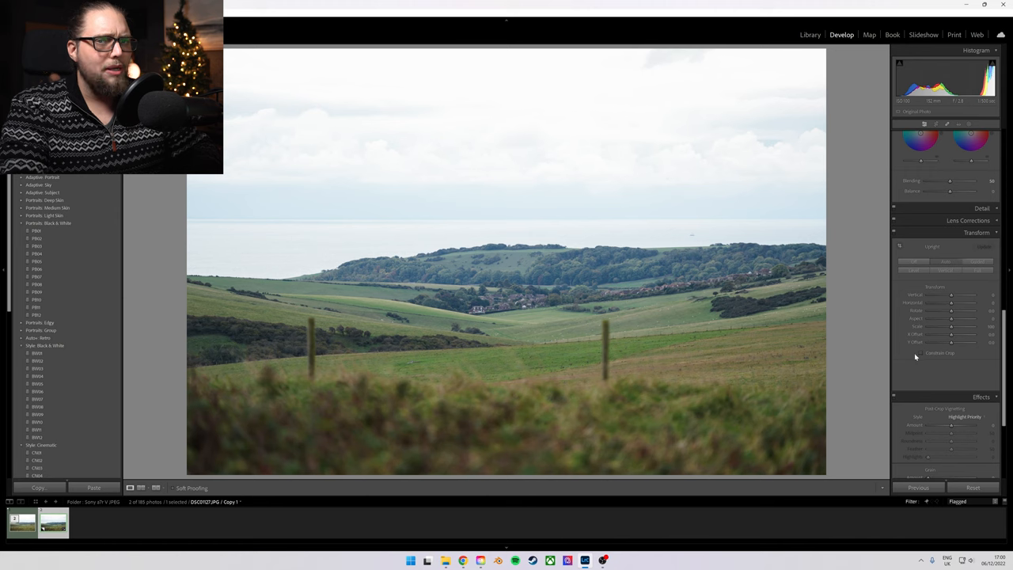
pyautogui.moveTo(715, 229)
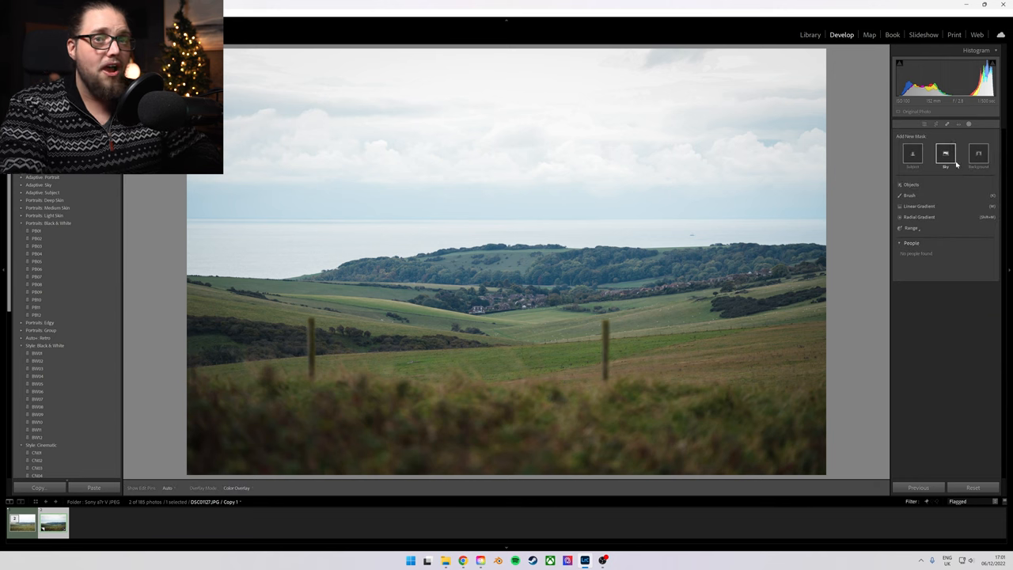
# Step: Add an automatic Sky mask and lower its Exposure
pyautogui.click(945, 154)
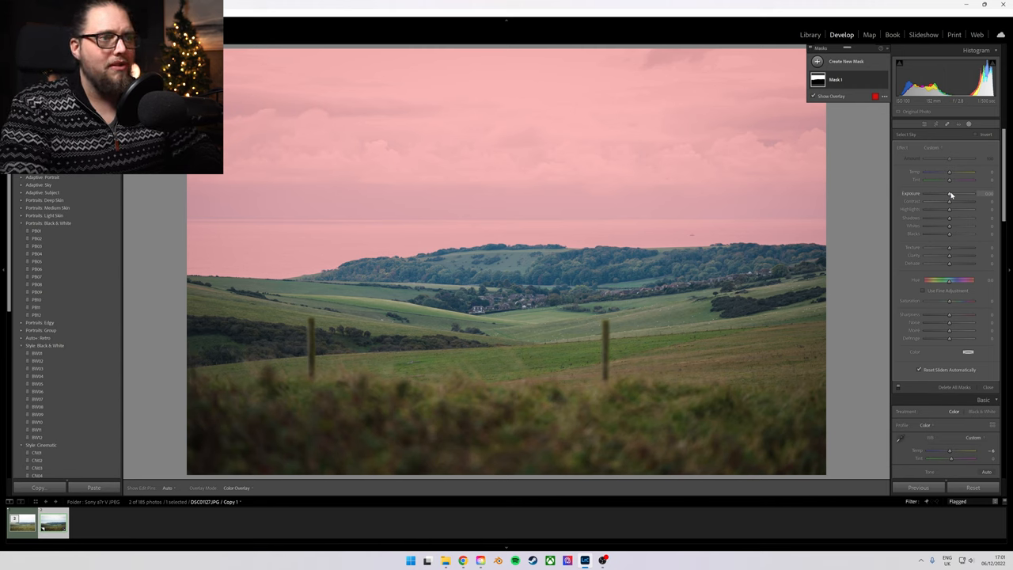
pyautogui.moveTo(970, 193); pyautogui.dragTo(946, 193)
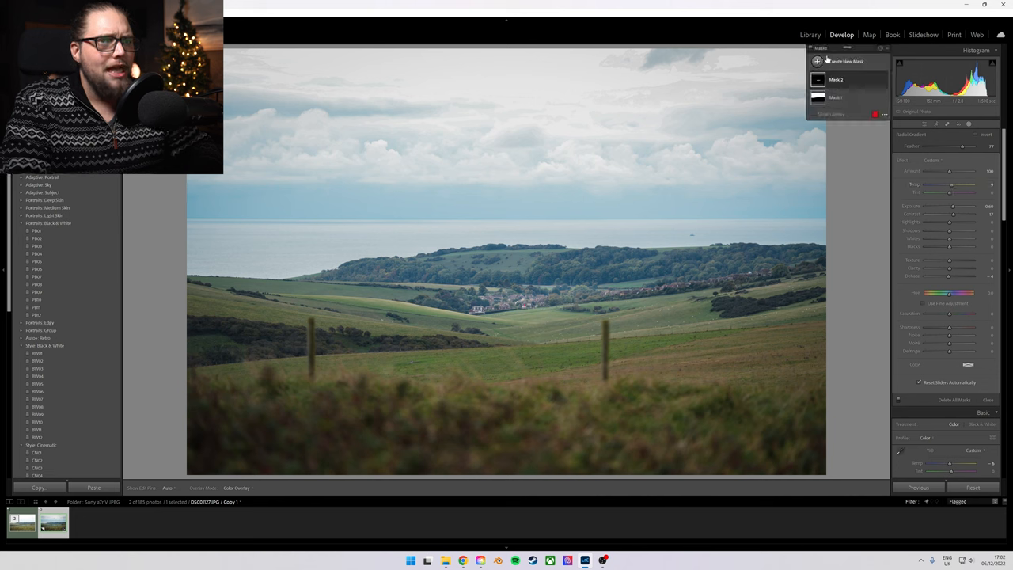
# Step: Add another gradient mask over the valley fields
pyautogui.click(846, 61)
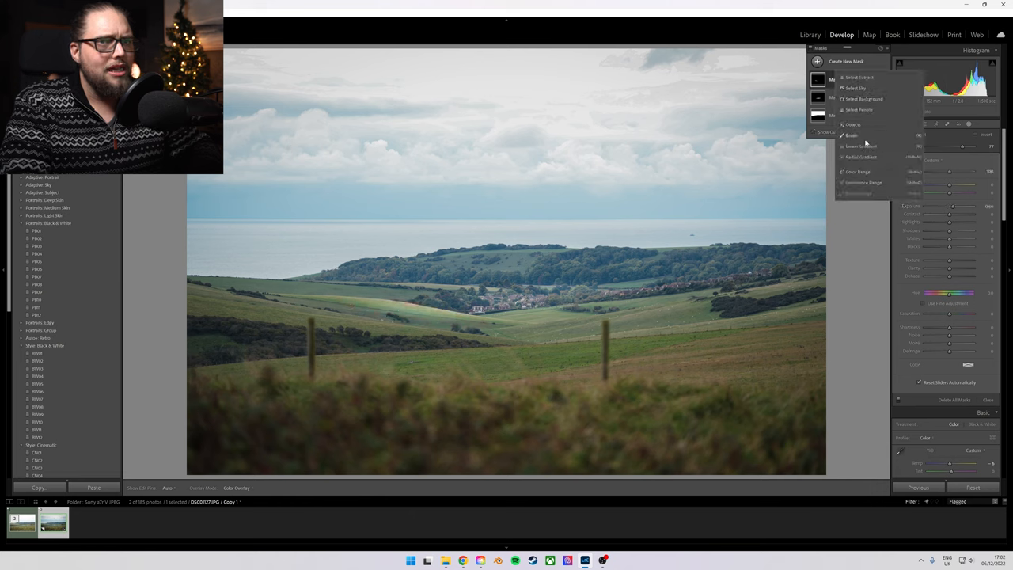
pyautogui.click(862, 157)
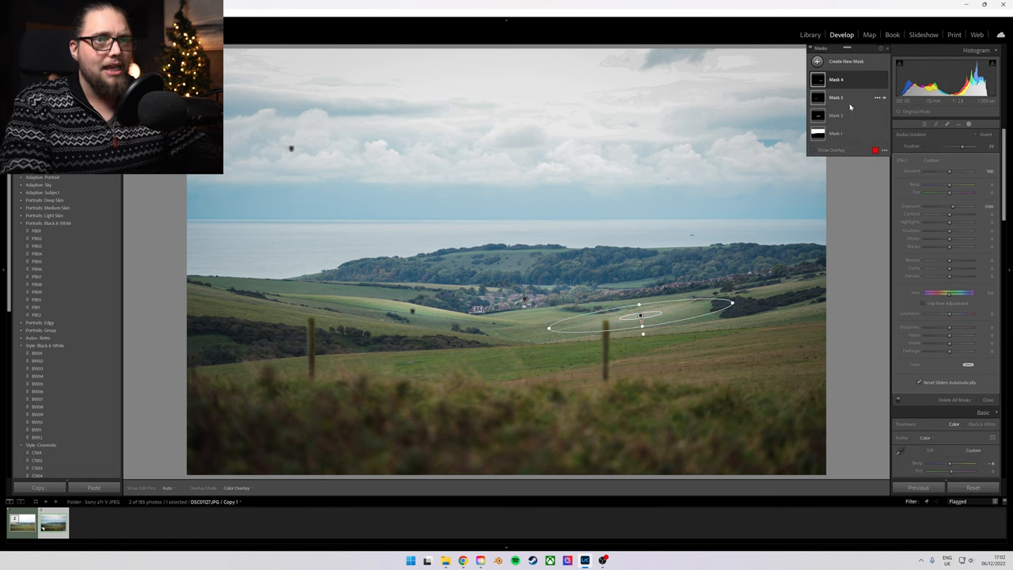
# Step: Select an earlier mask in the Masking panel to refine it
pyautogui.click(846, 61)
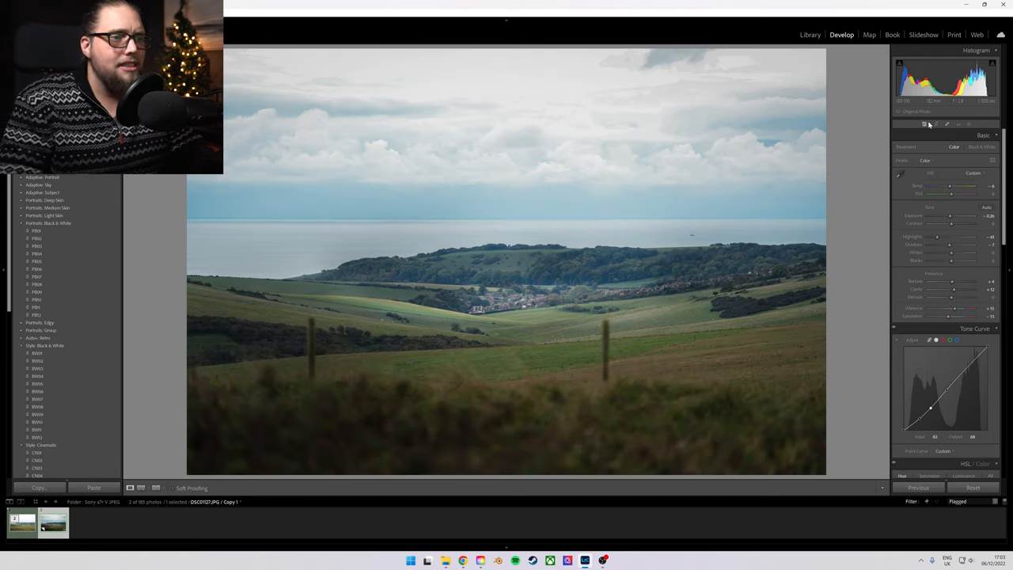
pyautogui.click(53, 522)
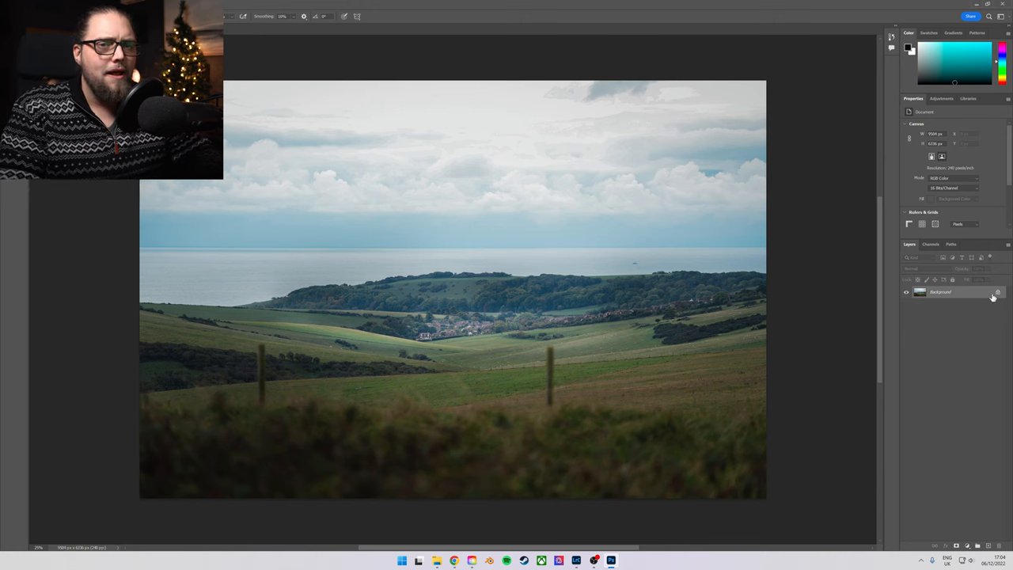
pyautogui.moveTo(944, 354)
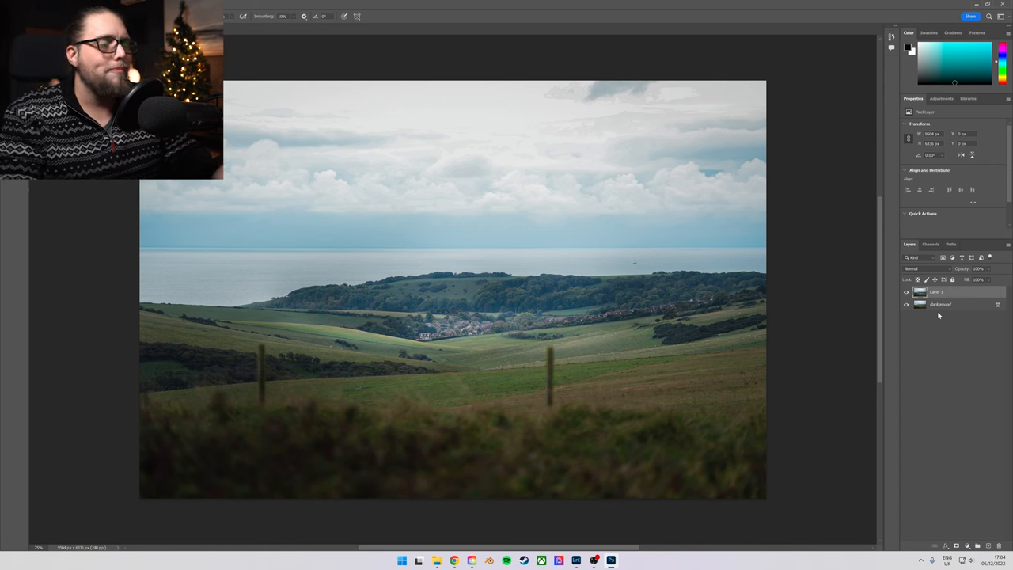
pyautogui.moveTo(944, 311)
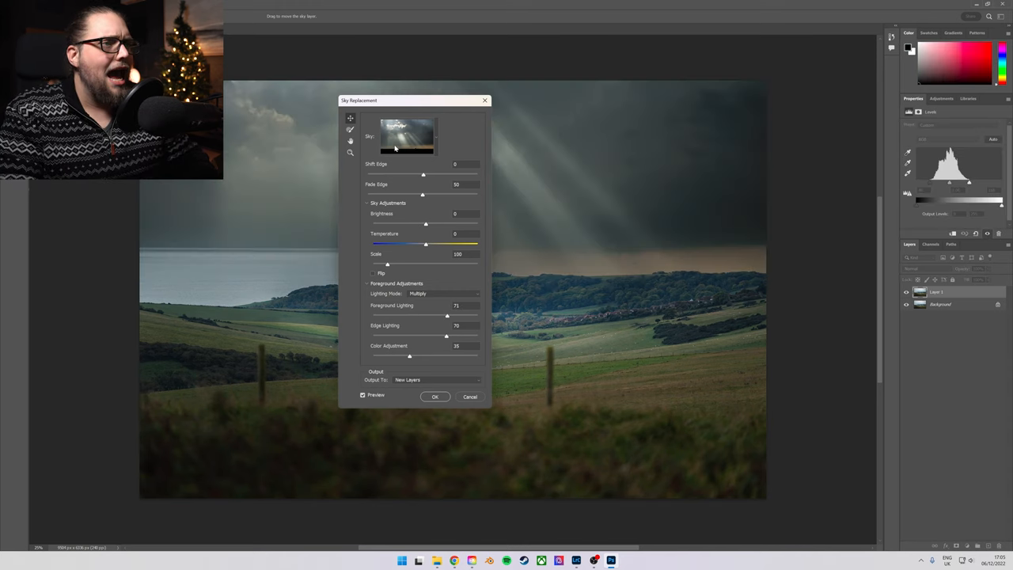
# Step: Preview the supercell storm sky, then choose the sun-rays sky preset
pyautogui.moveTo(412, 99); pyautogui.dragTo(851, 101)
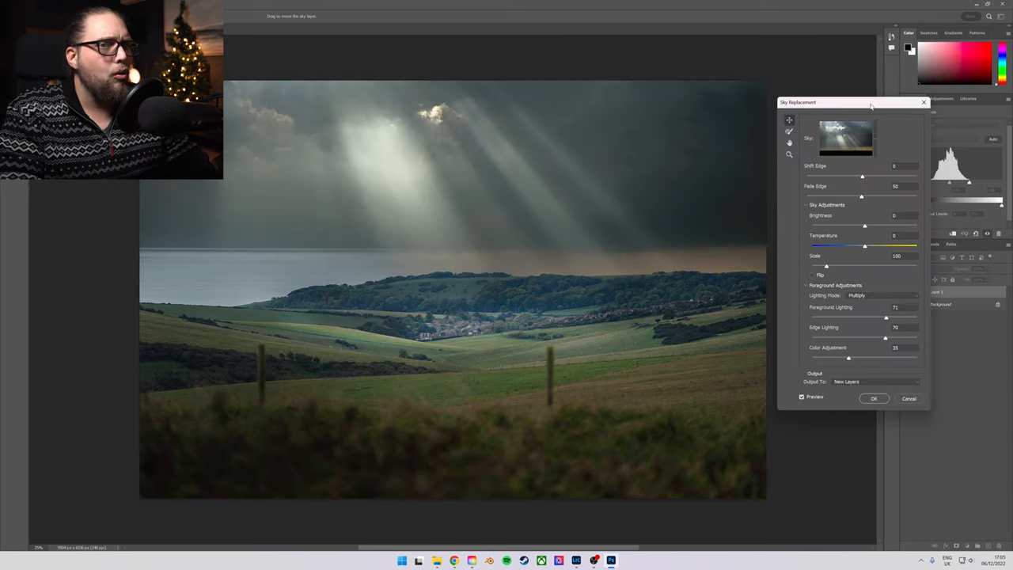
pyautogui.click(845, 138)
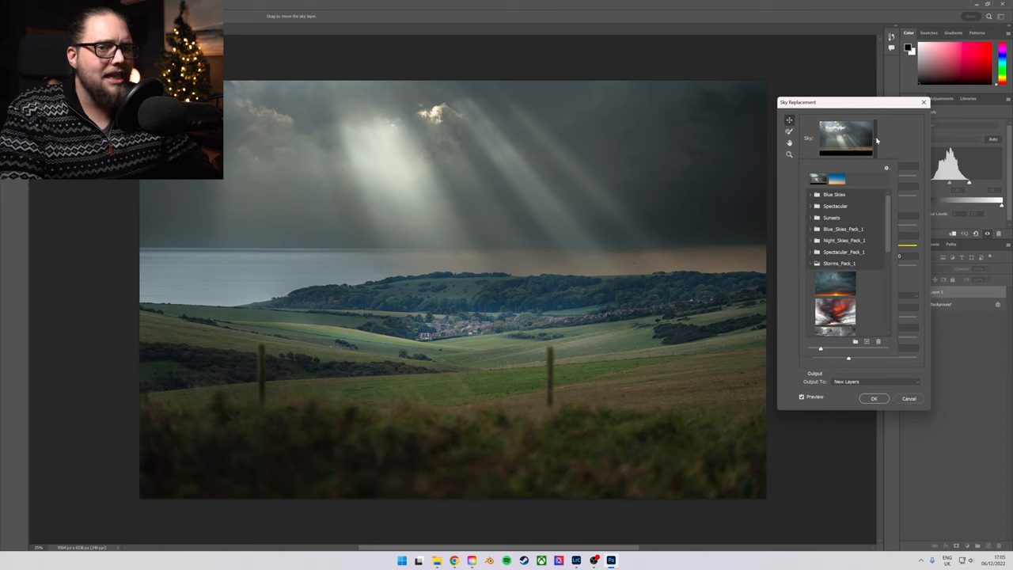
pyautogui.moveTo(864, 274)
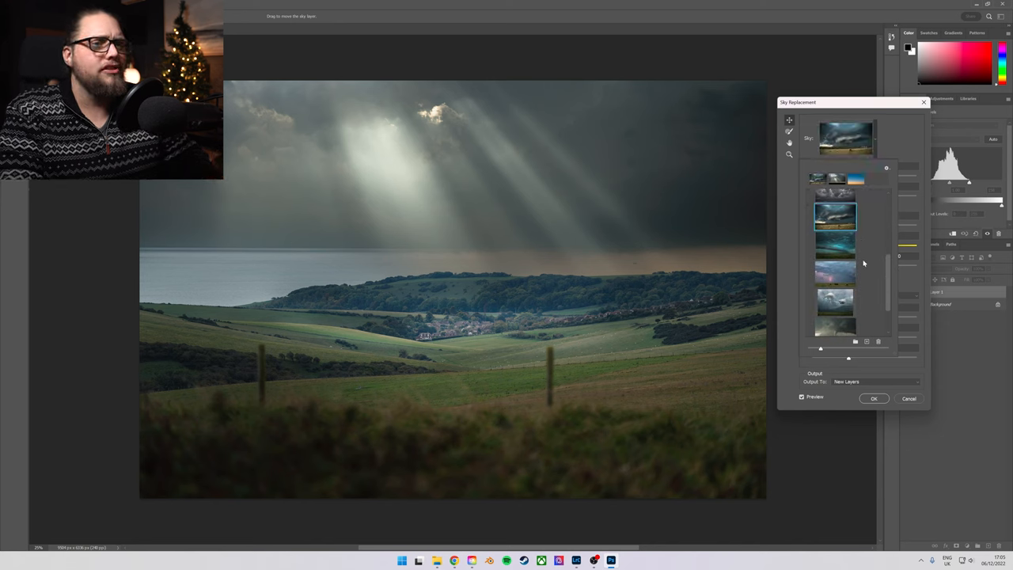
pyautogui.click(835, 215)
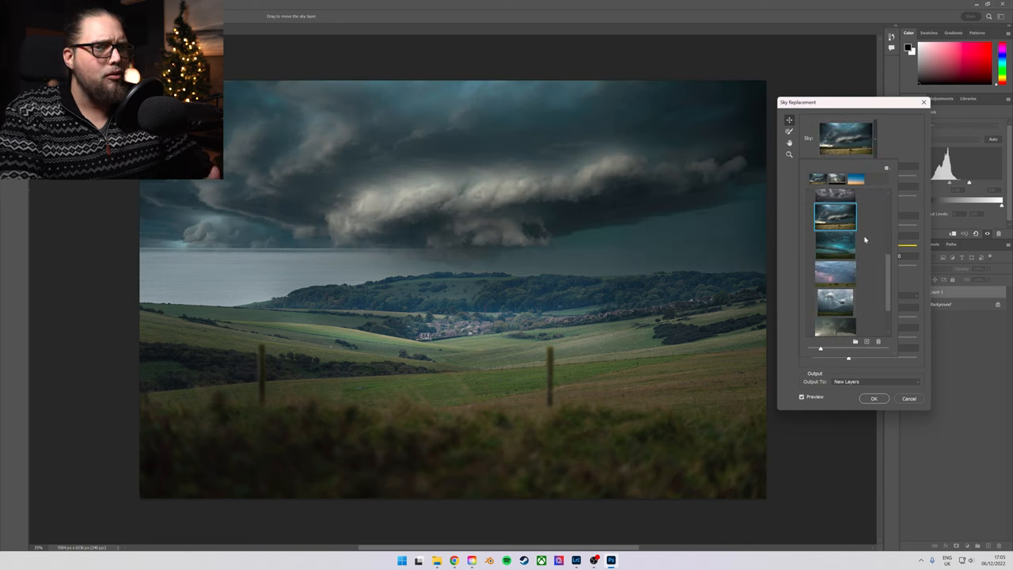
pyautogui.scroll(-3)
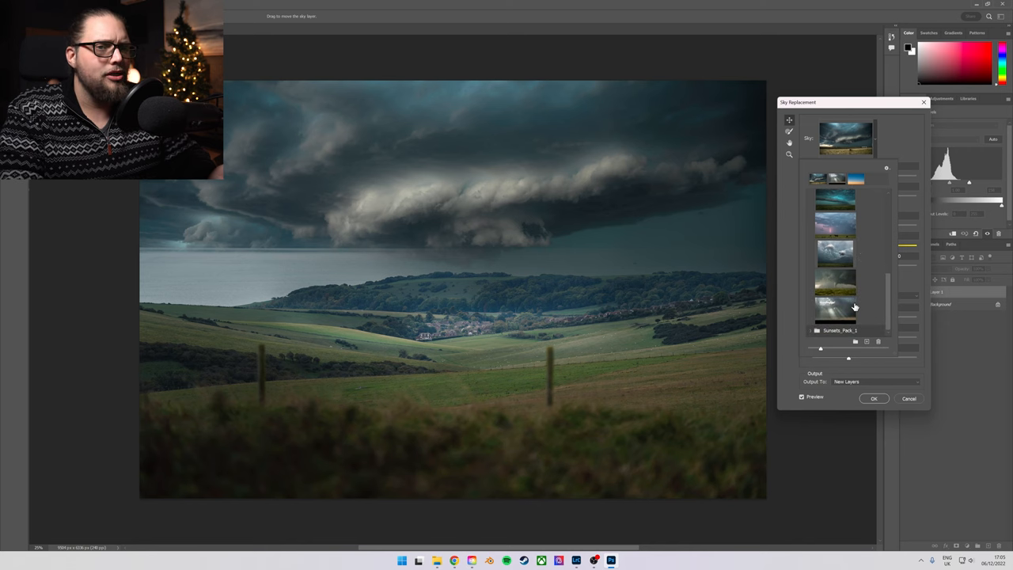
pyautogui.click(835, 309)
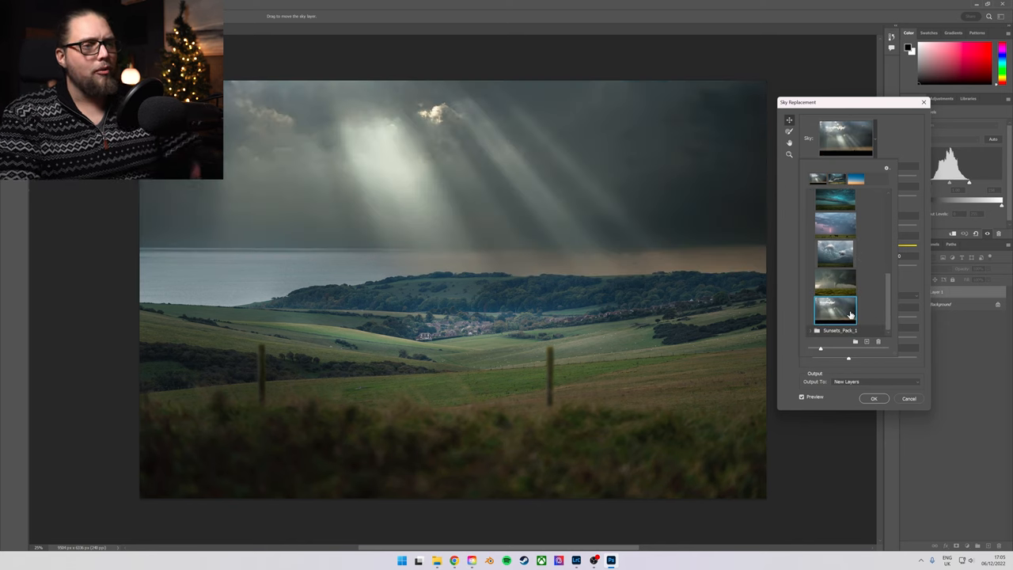
pyautogui.moveTo(421, 186)
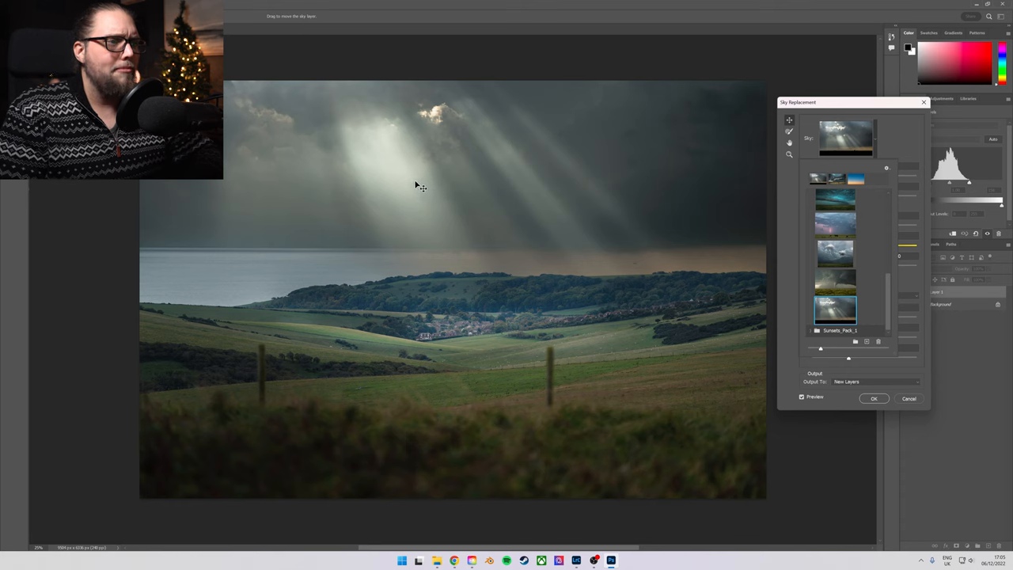
pyautogui.moveTo(459, 339)
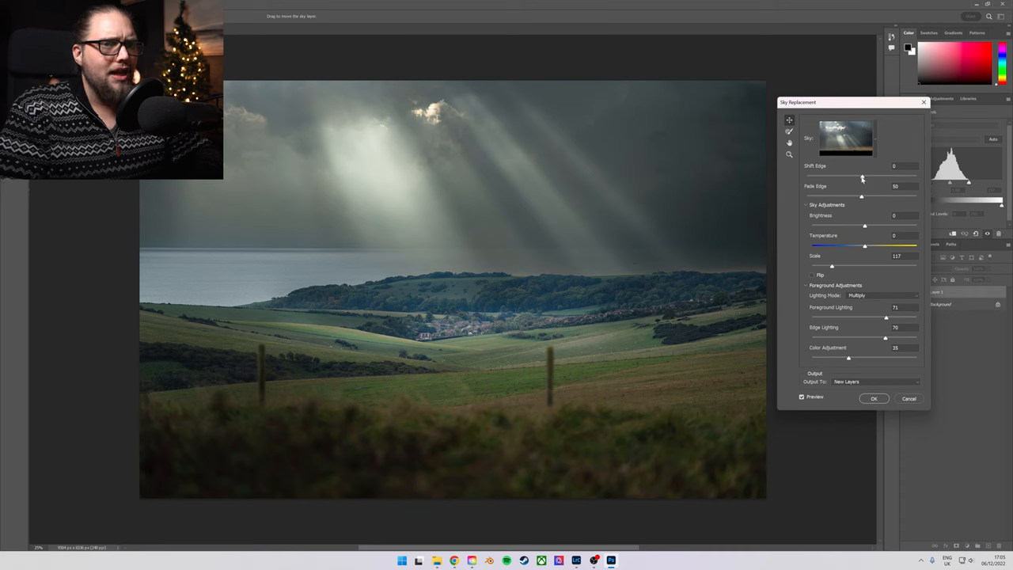
# Step: Set the sky replacement Shift Edge to -49 and Brightness to 13
pyautogui.moveTo(863, 177); pyautogui.dragTo(847, 177)
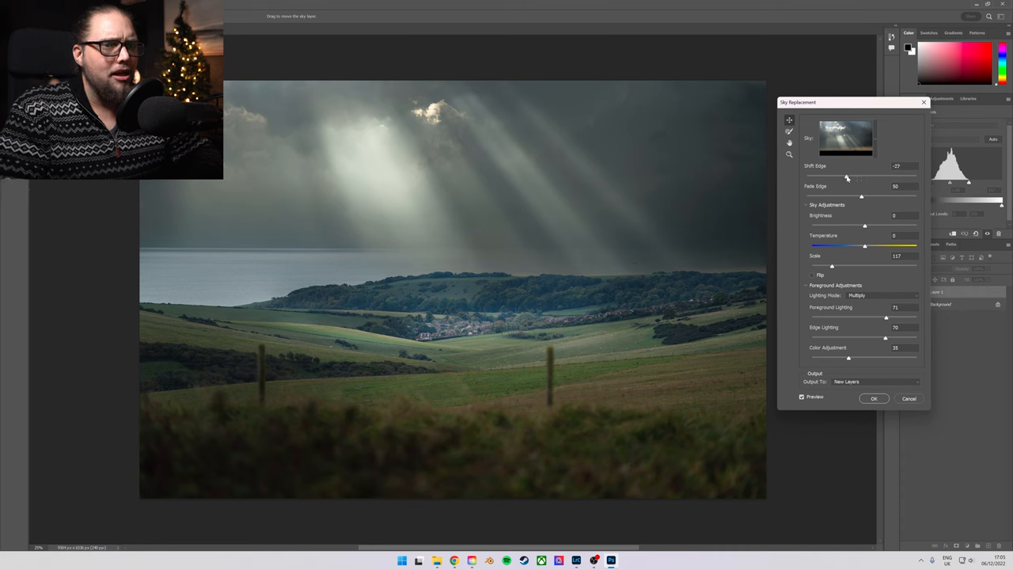
pyautogui.moveTo(847, 176); pyautogui.dragTo(835, 175)
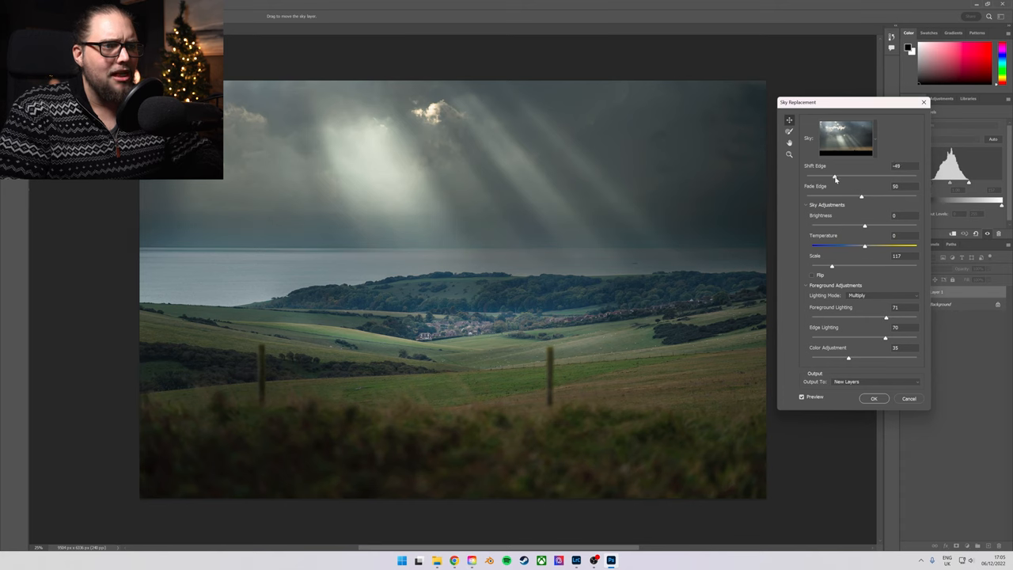
pyautogui.moveTo(661, 268)
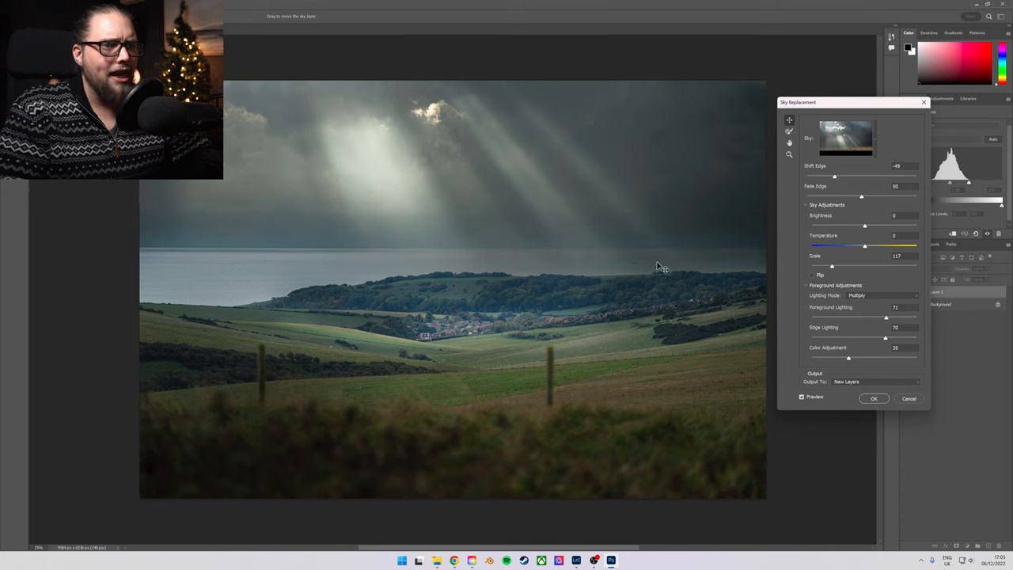
pyautogui.moveTo(746, 262)
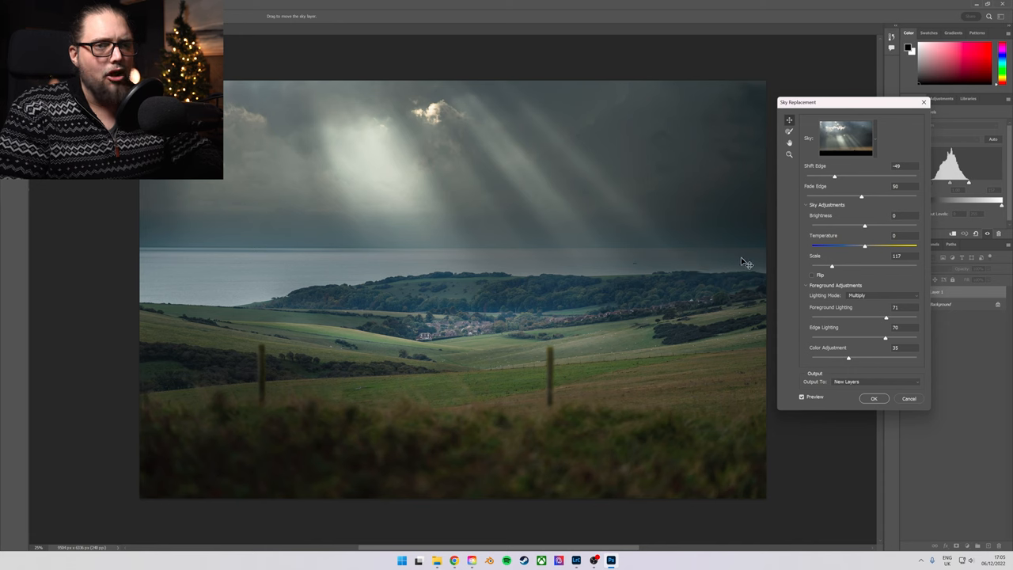
pyautogui.moveTo(861, 239)
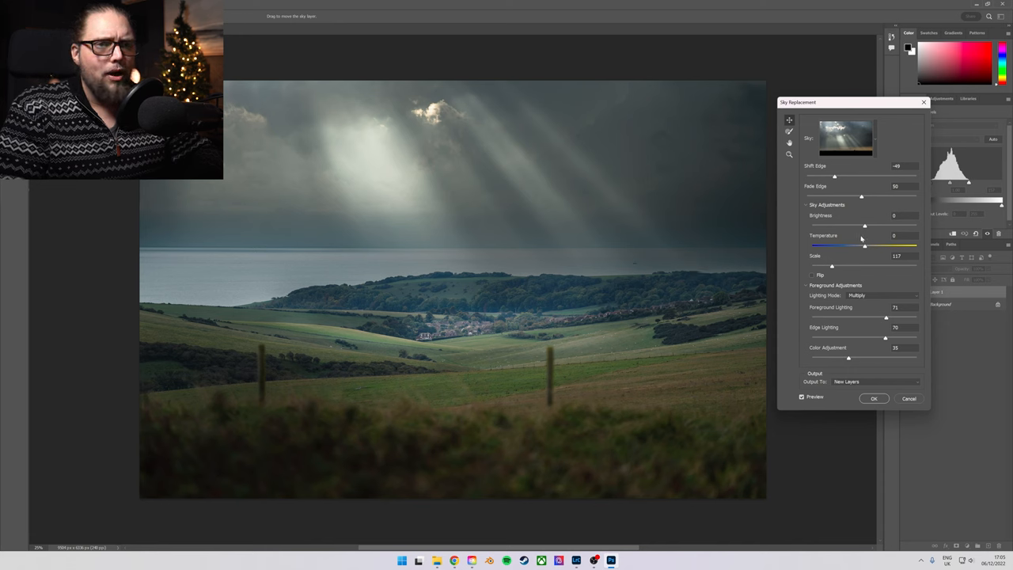
pyautogui.moveTo(866, 226); pyautogui.dragTo(885, 226)
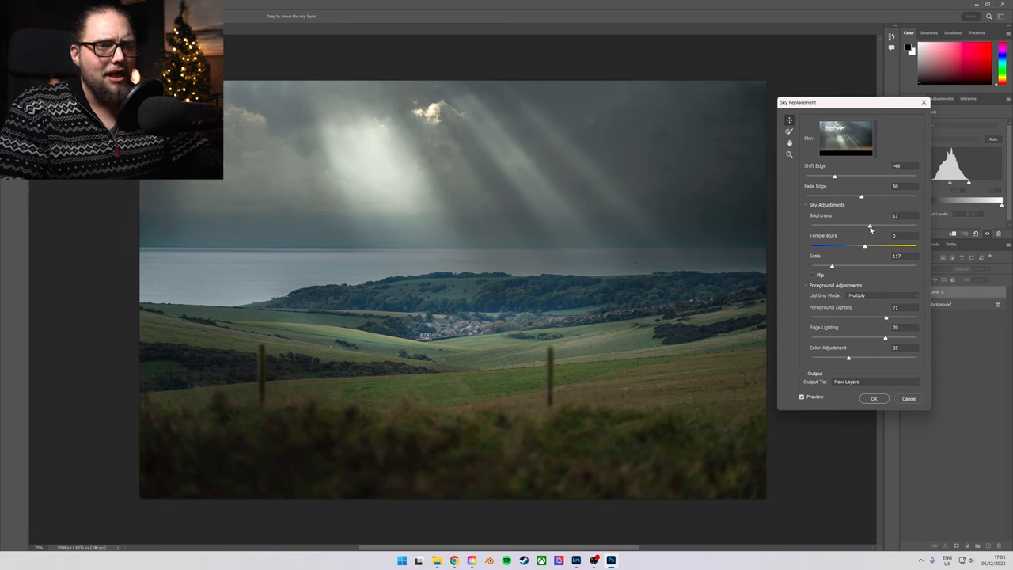
pyautogui.moveTo(872, 226); pyautogui.dragTo(872, 225)
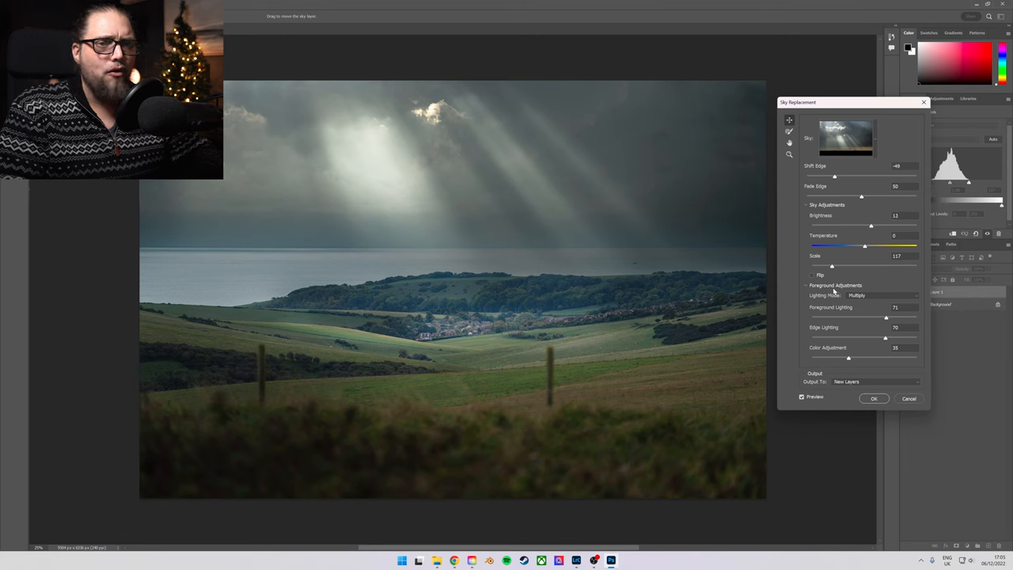
pyautogui.moveTo(687, 393)
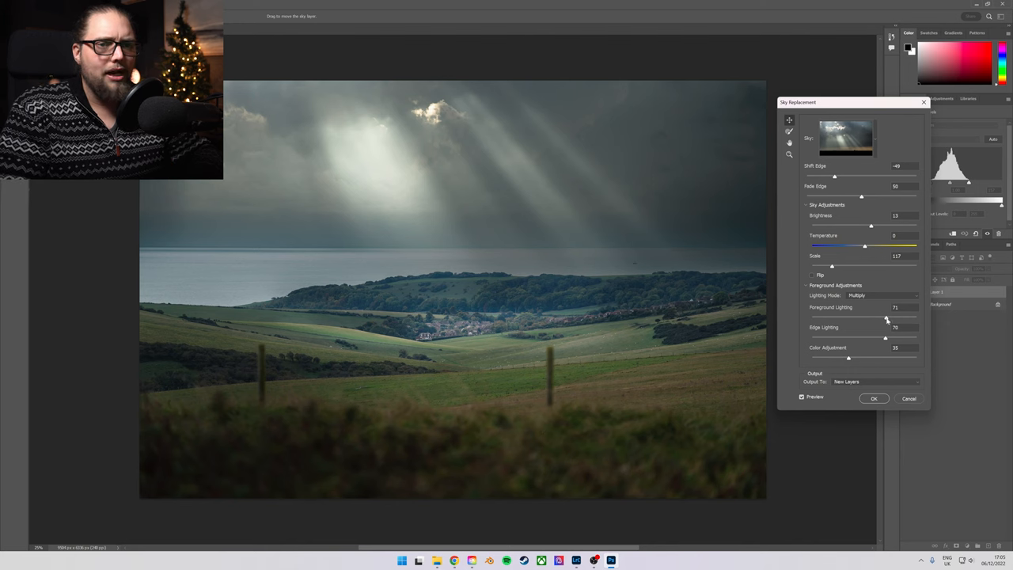
# Step: Raise Foreground and Edge Lighting to 100, apply, and collapse the sky group
pyautogui.moveTo(886, 317); pyautogui.dragTo(917, 317)
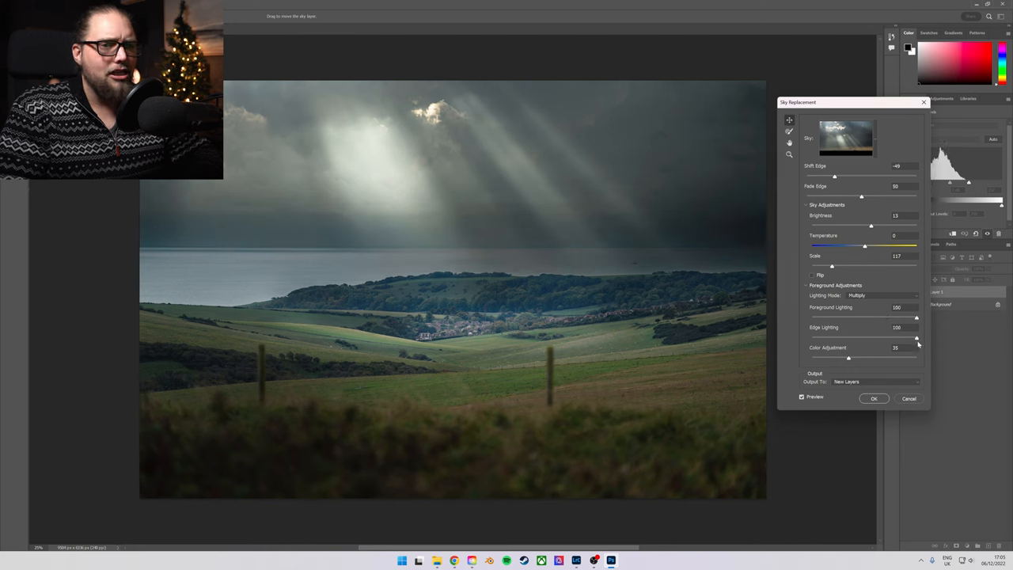
pyautogui.moveTo(849, 358); pyautogui.dragTo(917, 357)
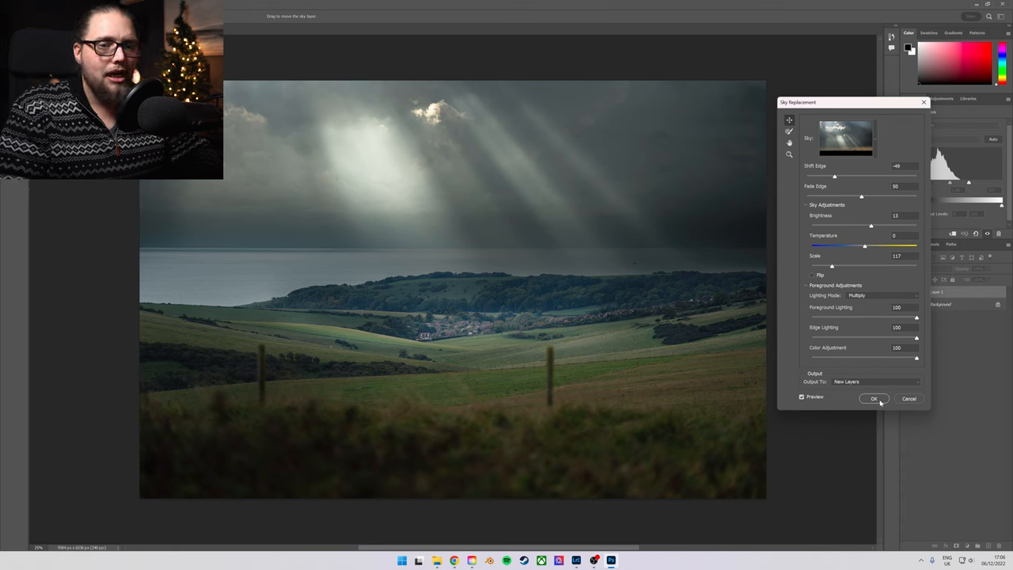
pyautogui.click(874, 399)
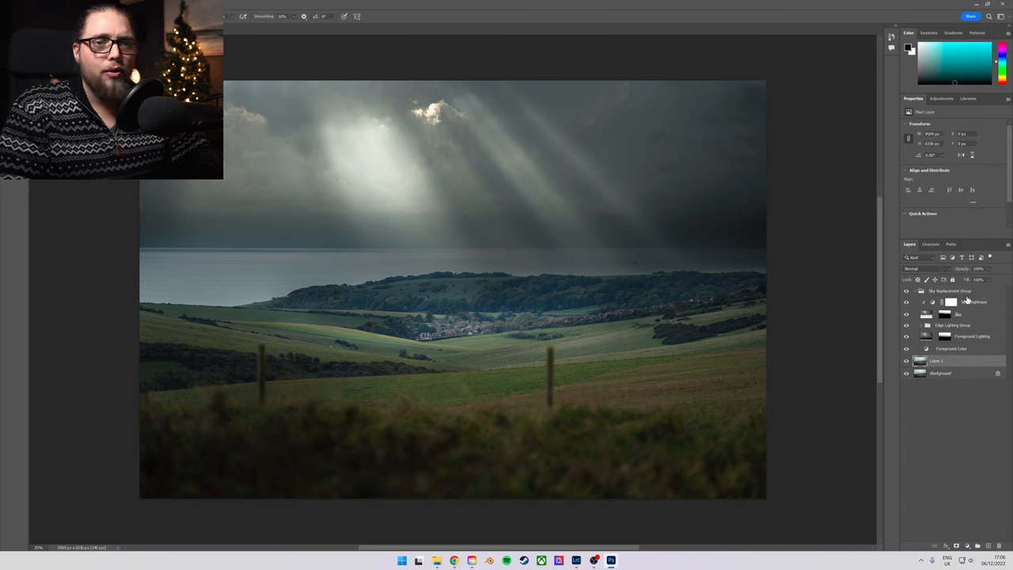
pyautogui.click(920, 290)
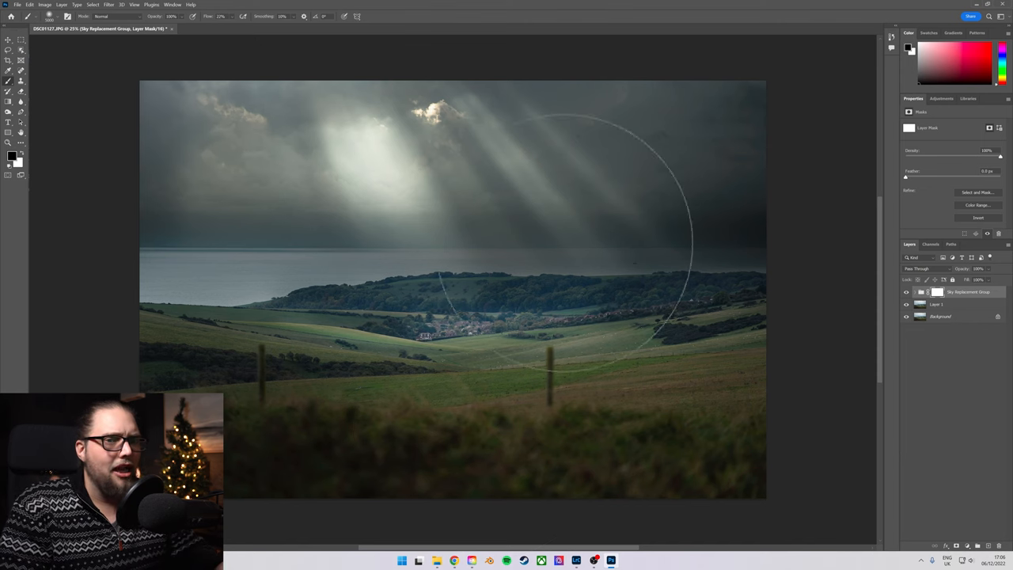
pyautogui.moveTo(463, 213)
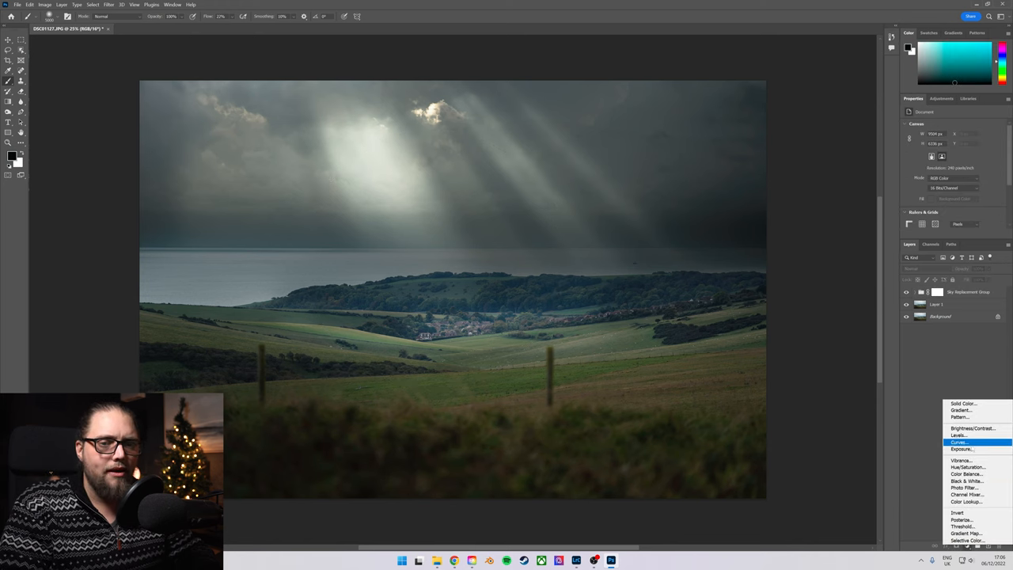
# Step: Add a Curves layer with a darkening curve and select its mask
pyautogui.click(959, 442)
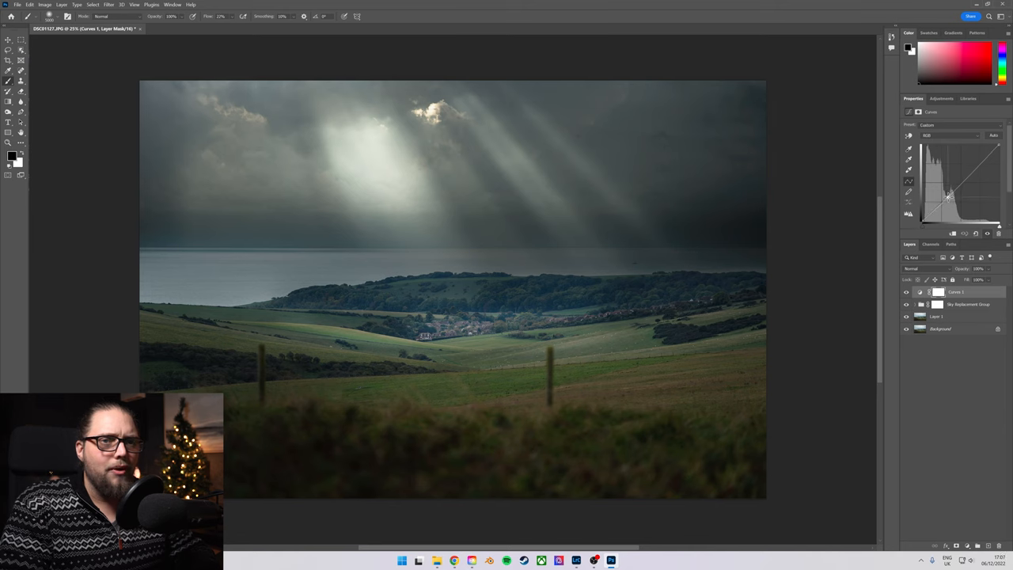
pyautogui.moveTo(950, 196); pyautogui.dragTo(953, 203)
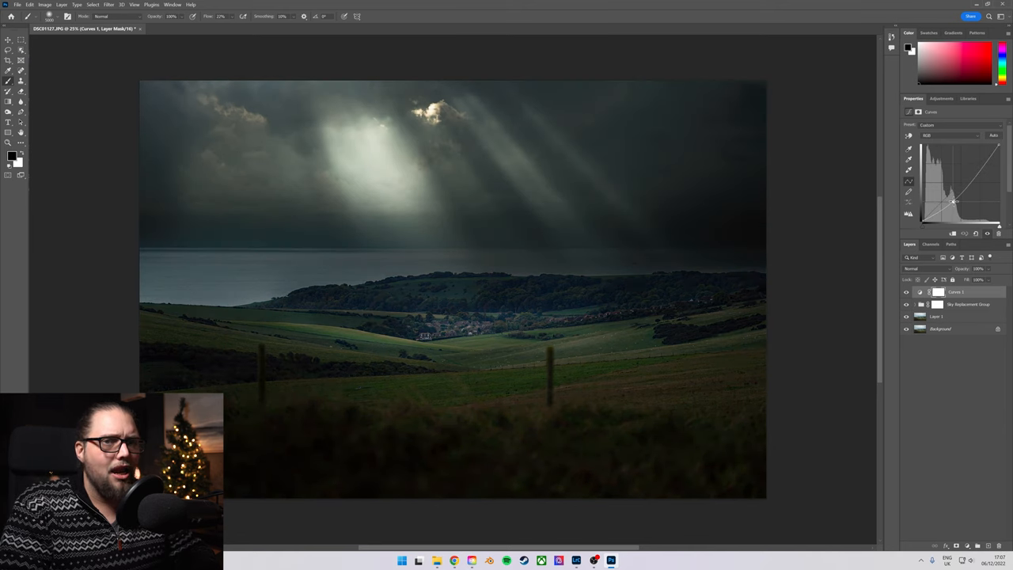
pyautogui.moveTo(954, 202); pyautogui.dragTo(936, 214)
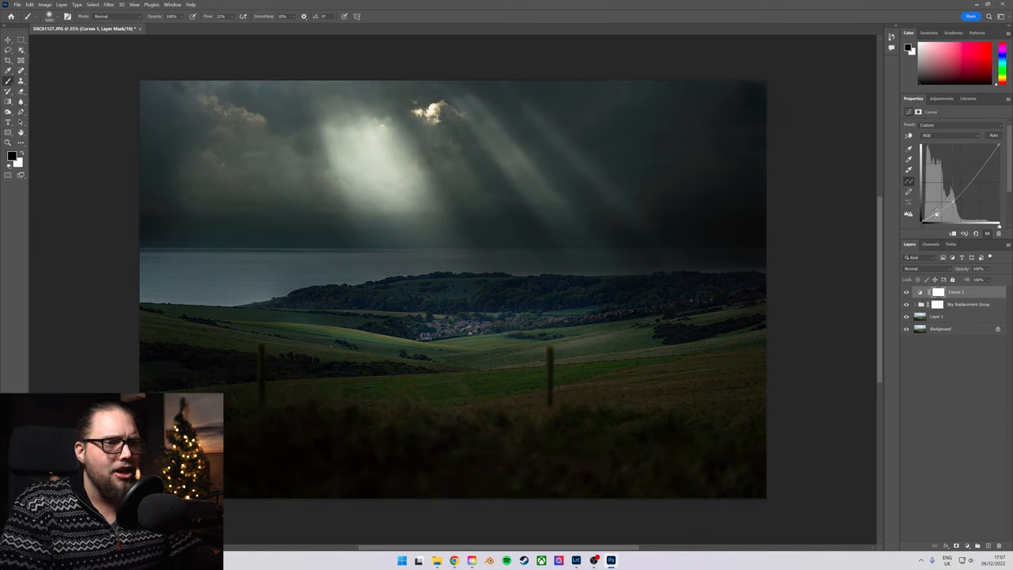
pyautogui.moveTo(936, 212); pyautogui.dragTo(972, 183)
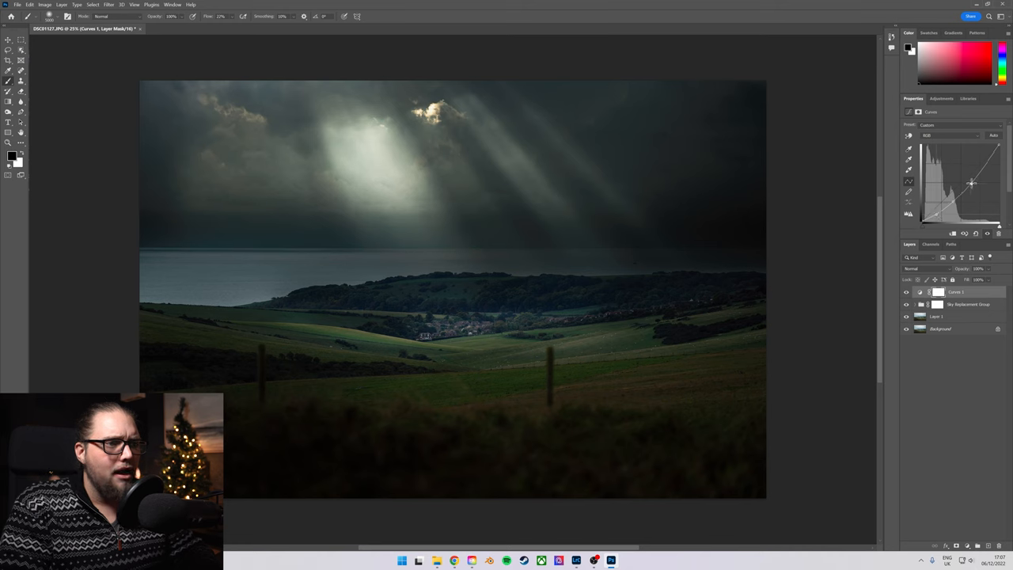
pyautogui.click(938, 292)
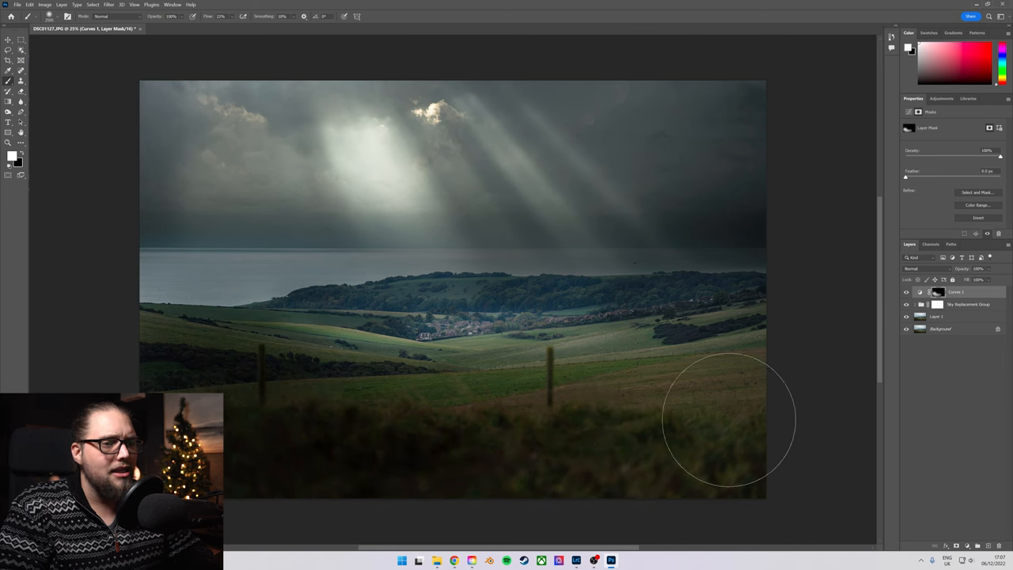
pyautogui.moveTo(229, 285)
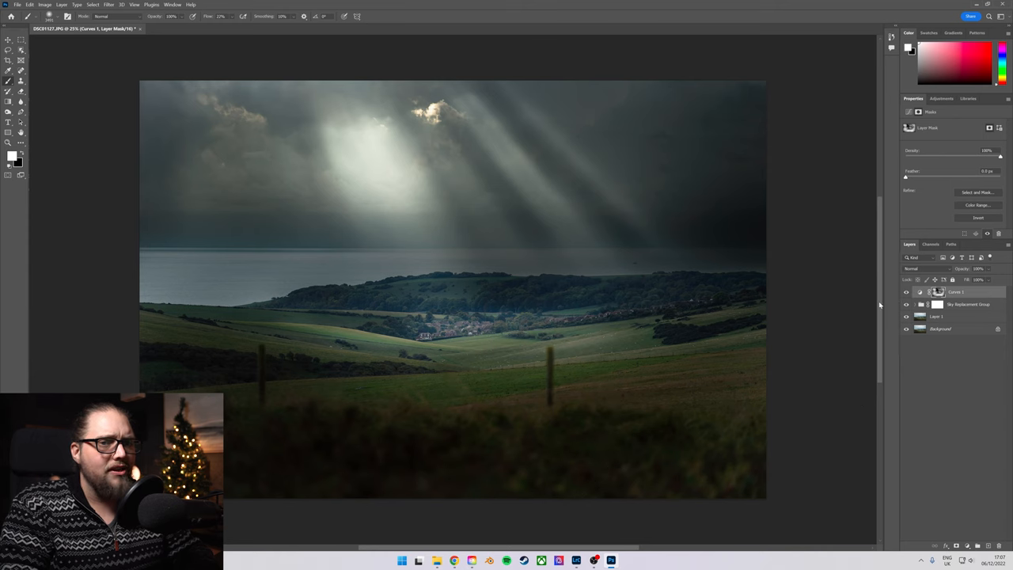
# Step: Toggle Curves 1 to compare, then reshape its darkening curve in Properties
pyautogui.click(906, 304)
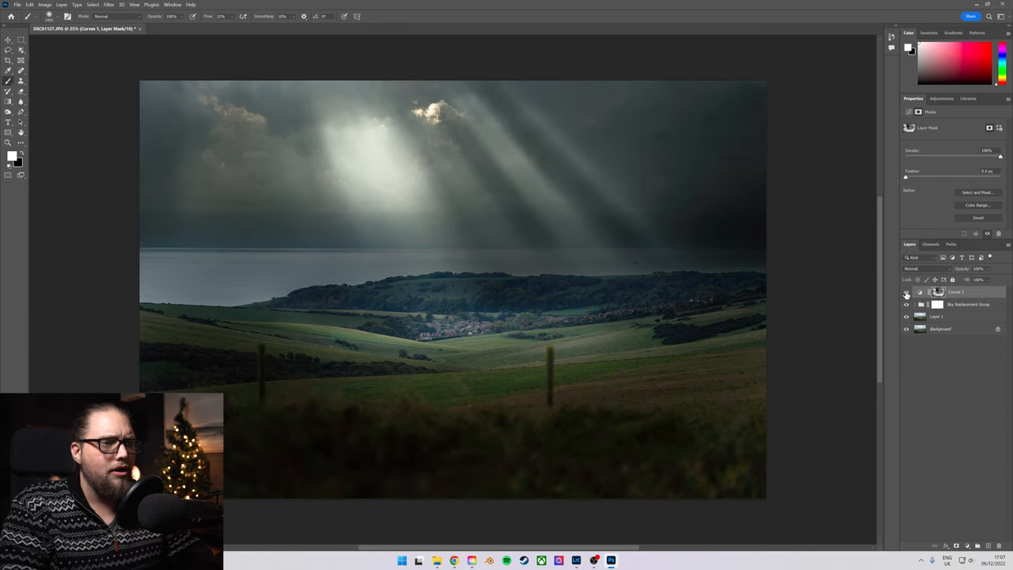
pyautogui.moveTo(455, 269)
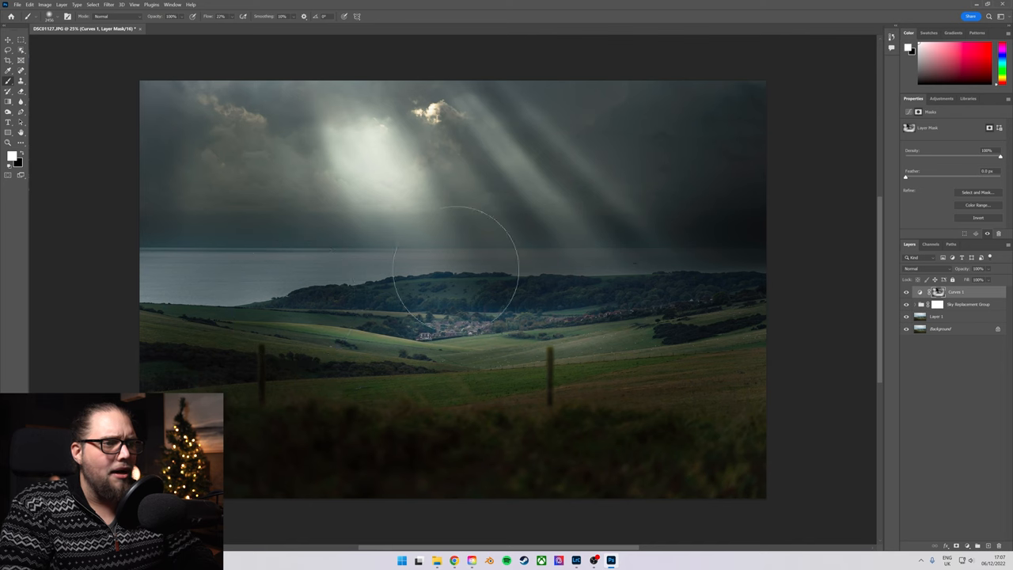
pyautogui.moveTo(513, 412)
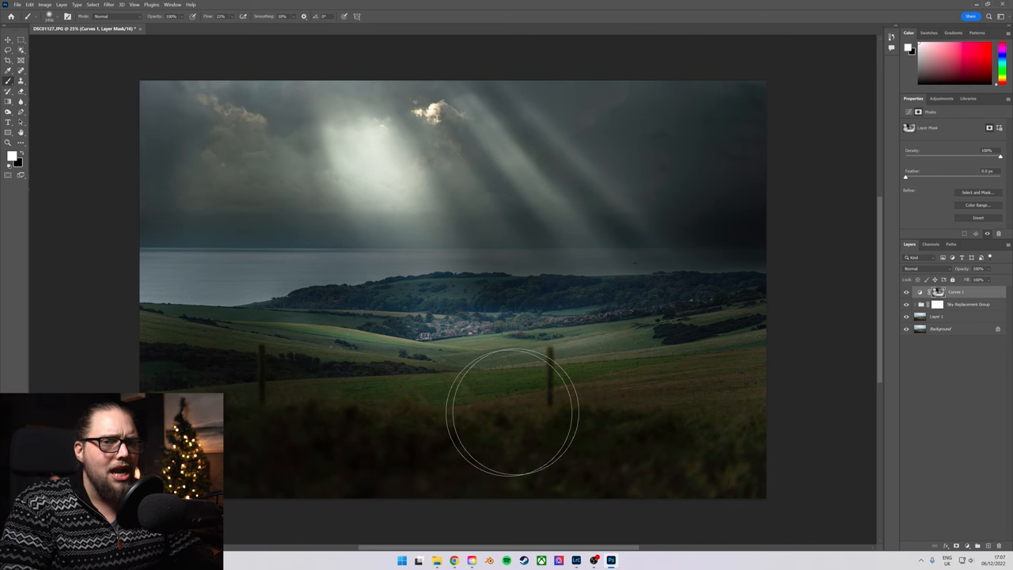
pyautogui.moveTo(812, 416)
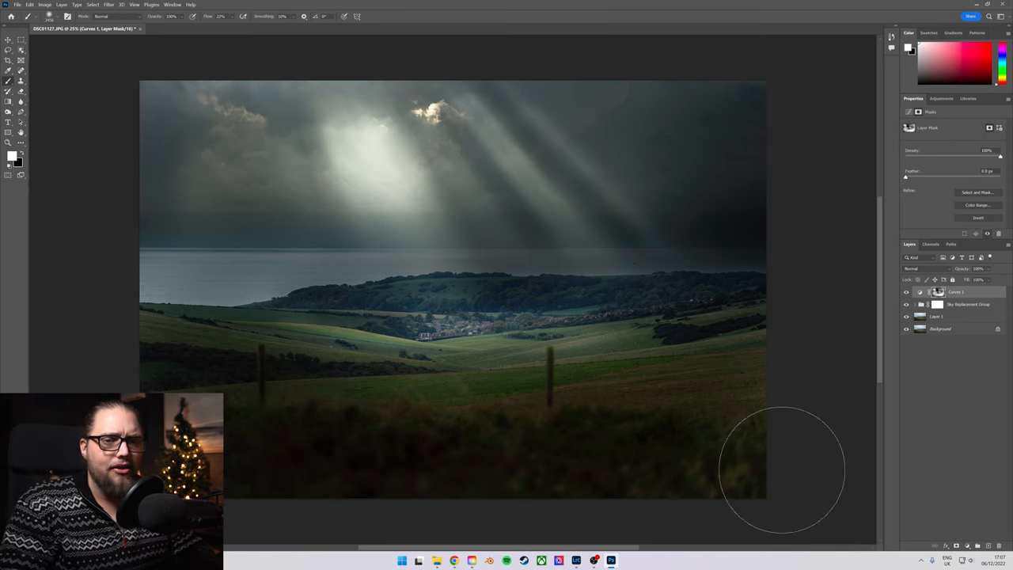
pyautogui.moveTo(965, 271)
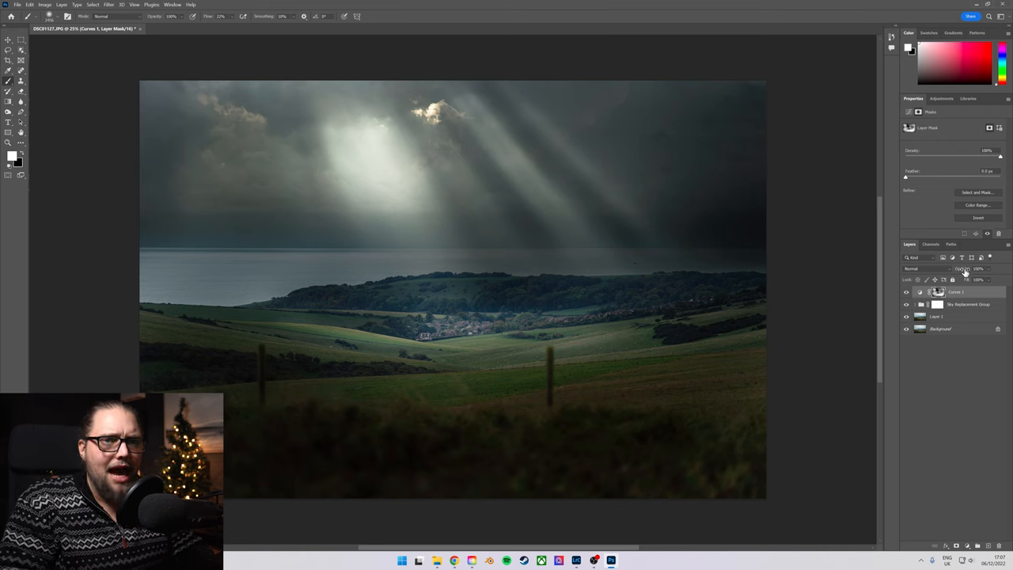
pyautogui.click(937, 292)
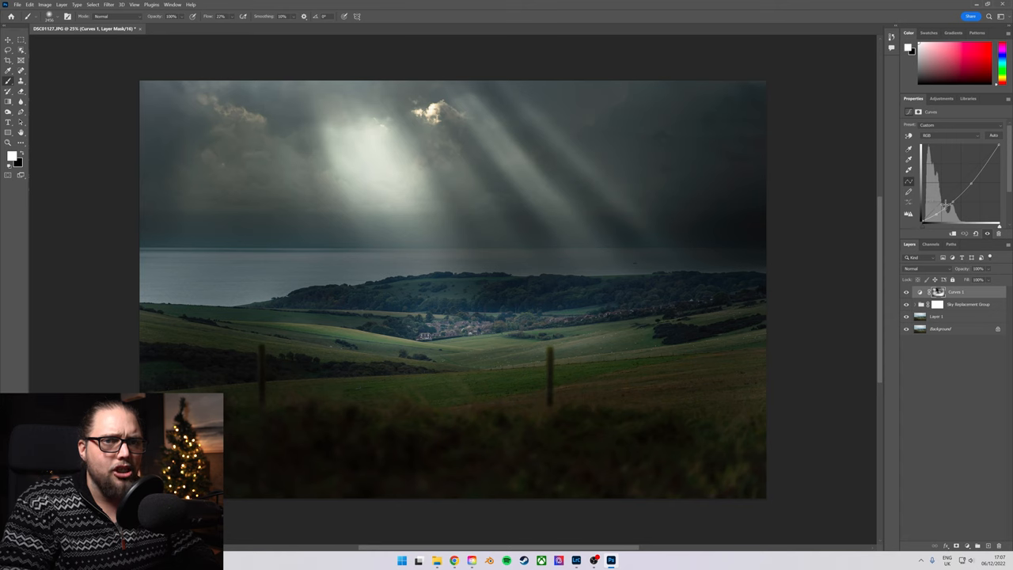
pyautogui.moveTo(946, 205); pyautogui.dragTo(954, 207)
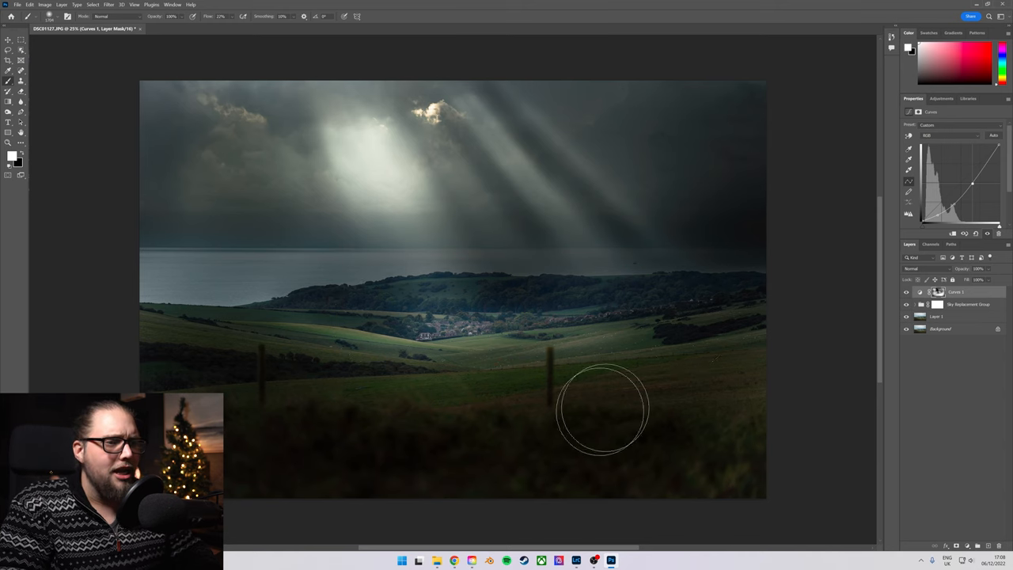
pyautogui.moveTo(762, 451)
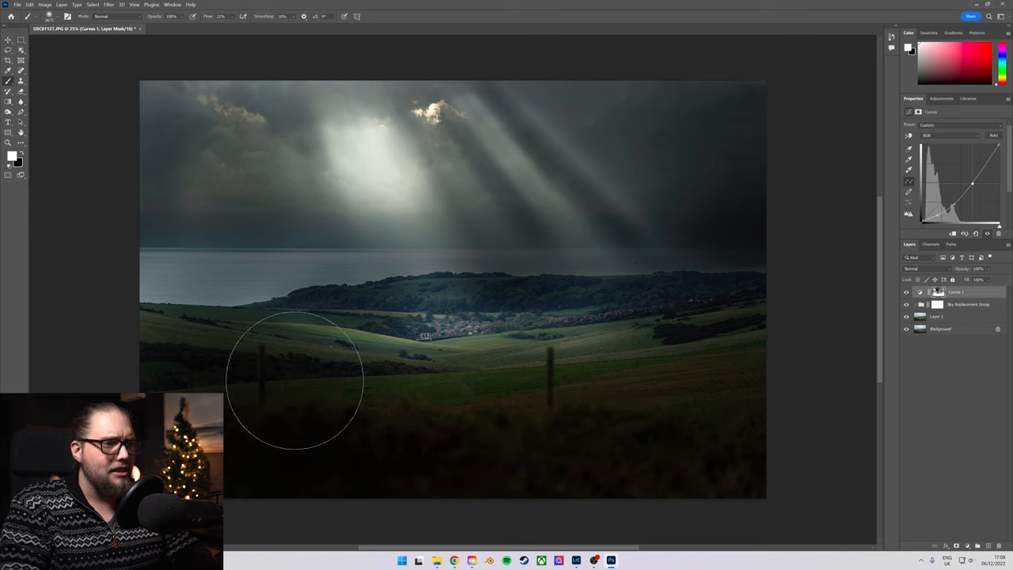
pyautogui.moveTo(158, 372)
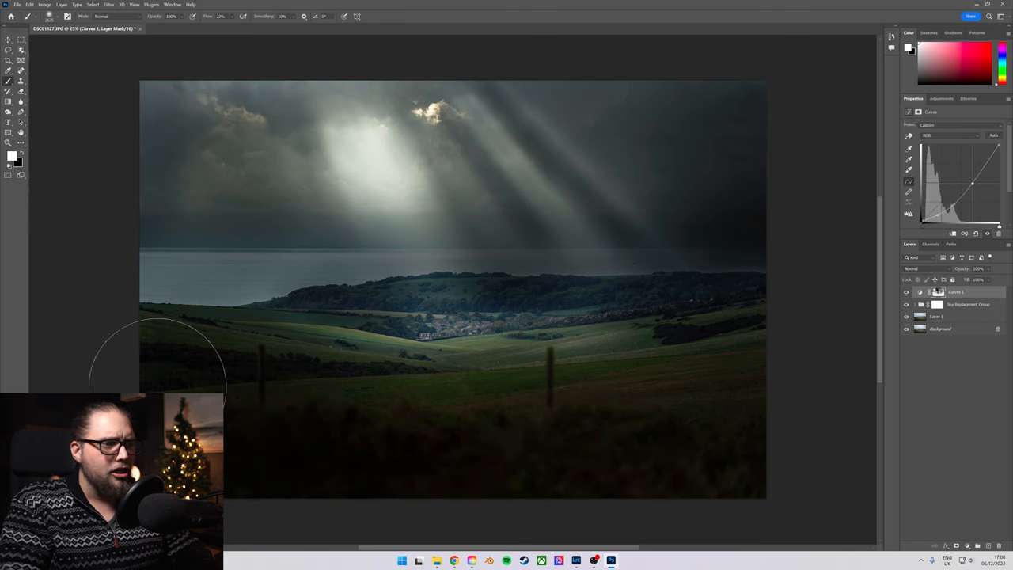
pyautogui.moveTo(321, 459)
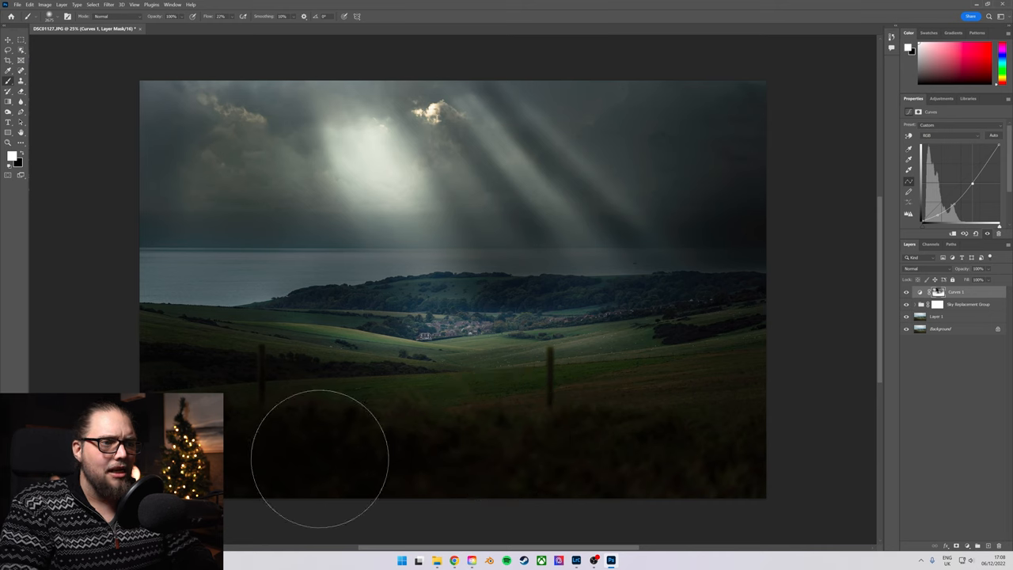
pyautogui.moveTo(613, 423)
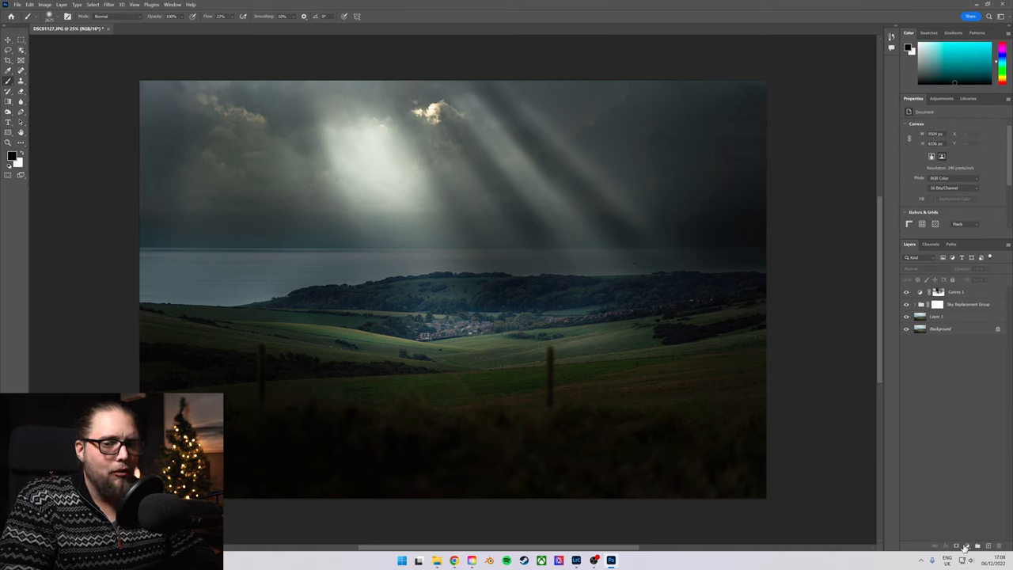
# Step: Add a Curves 2 layer with a raised curve and brighten hillside patches
pyautogui.click(965, 546)
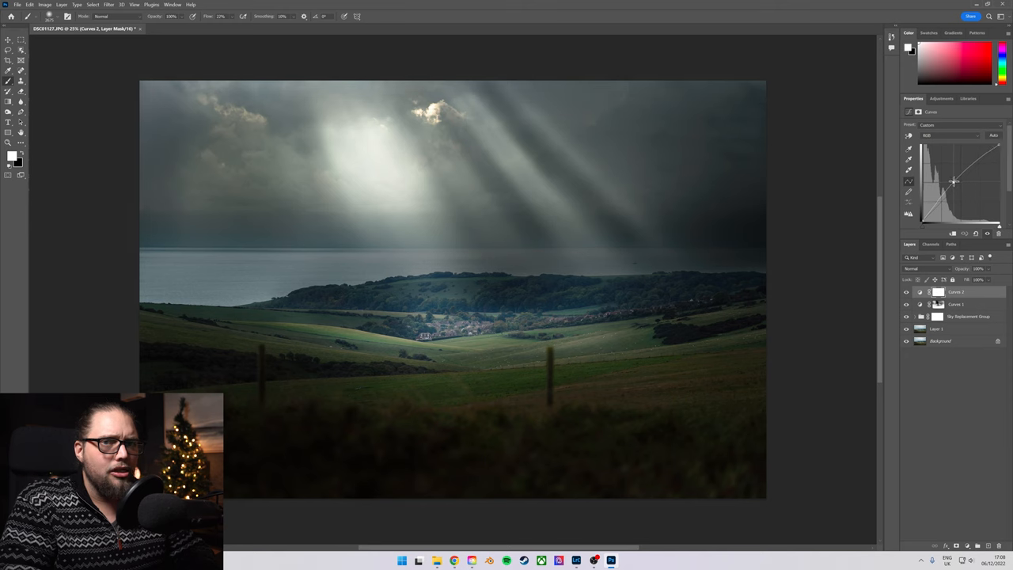
pyautogui.moveTo(954, 183); pyautogui.dragTo(954, 182)
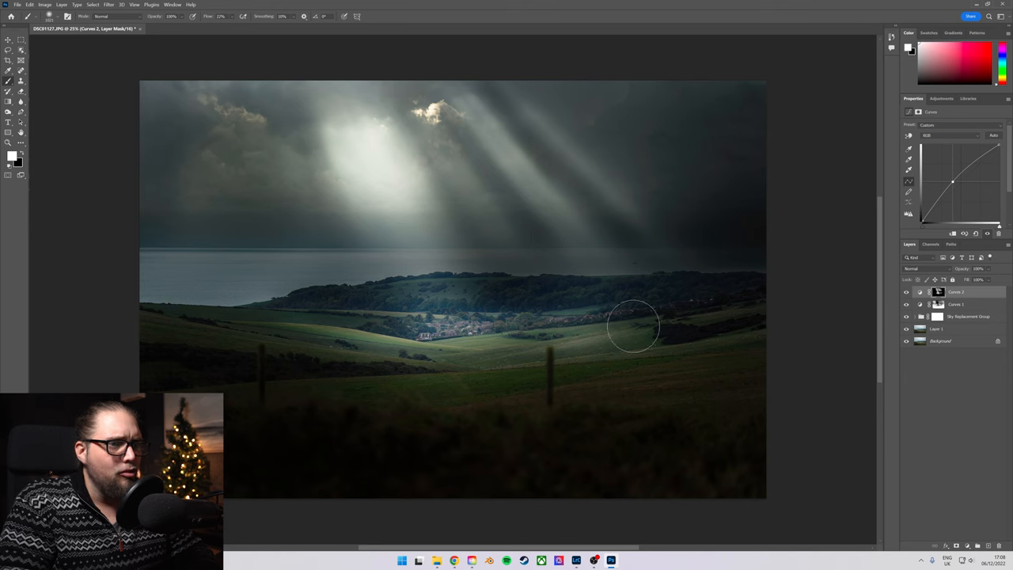
pyautogui.click(906, 328)
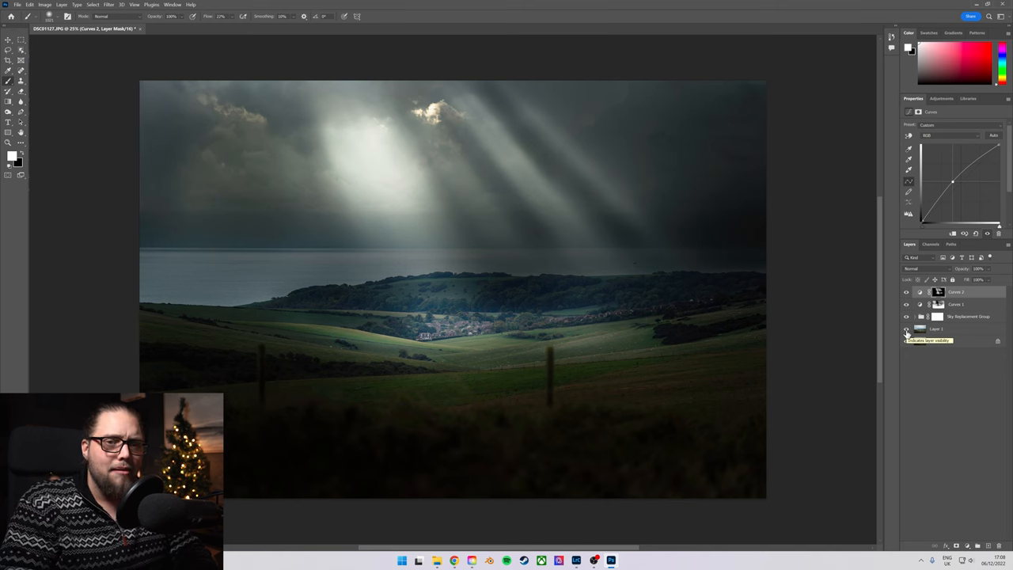
# Step: Alt-toggle Layer 1's visibility to compare against the original, then open the adjustment layer list
pyautogui.click(907, 329)
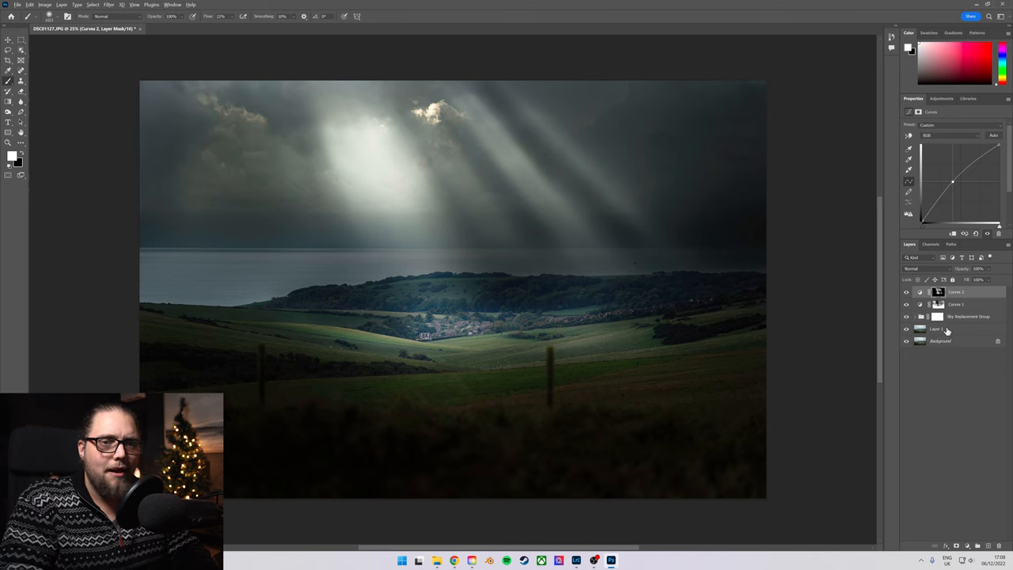
pyautogui.click(907, 329)
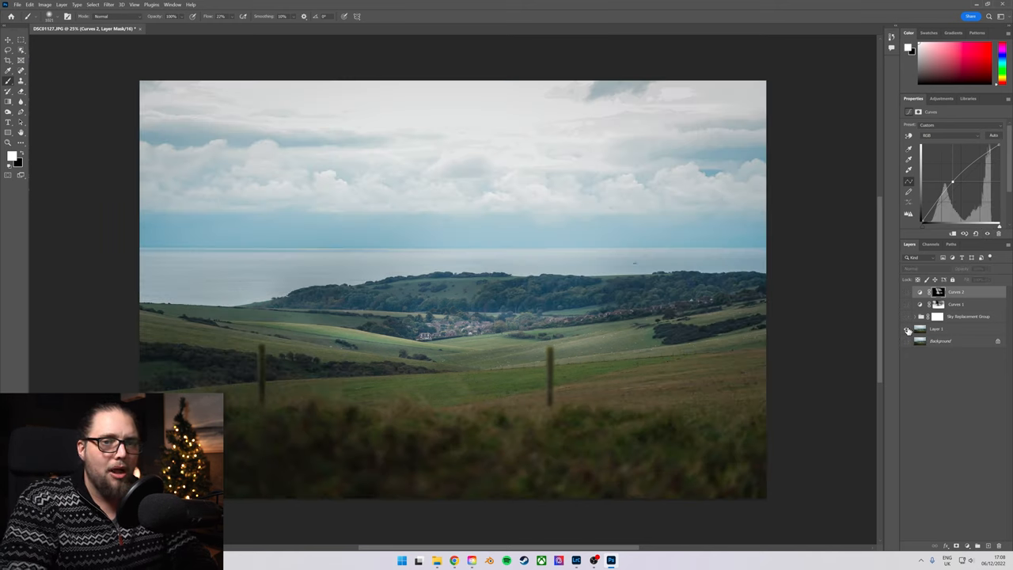
pyautogui.click(907, 328)
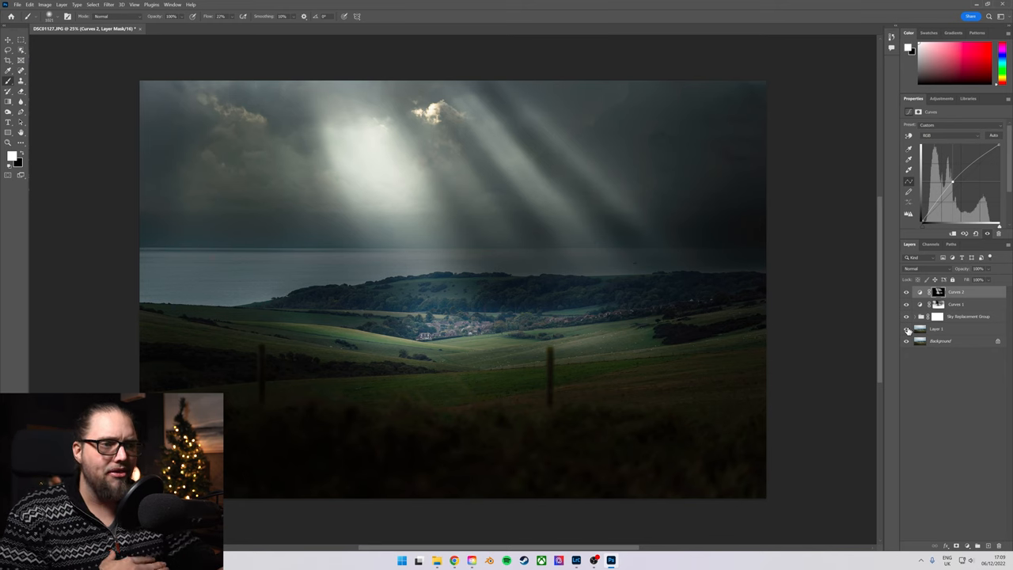
pyautogui.click(907, 328)
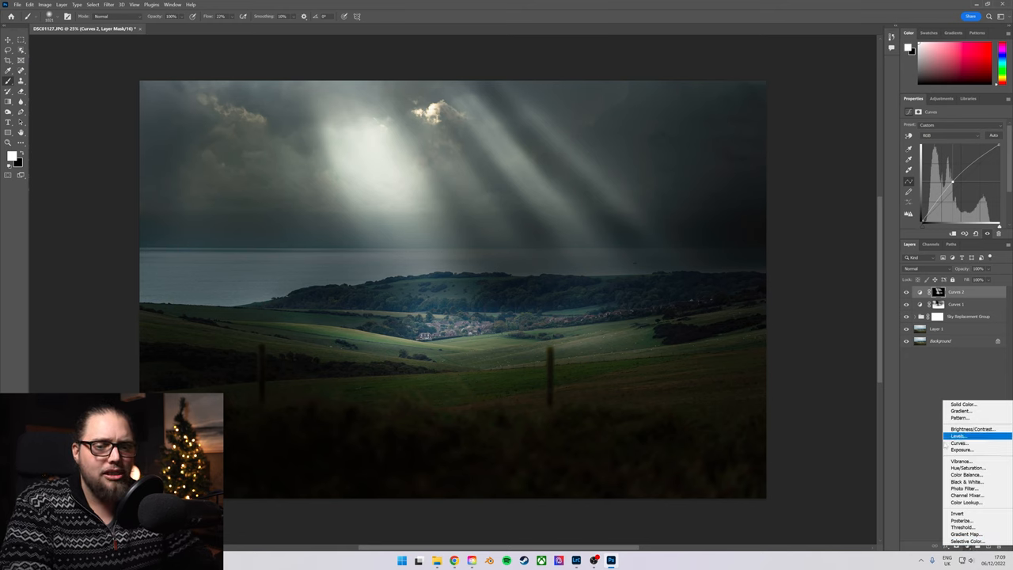
# Step: Add a Color Lookup layer using the DropBlues.3DL look
pyautogui.click(966, 502)
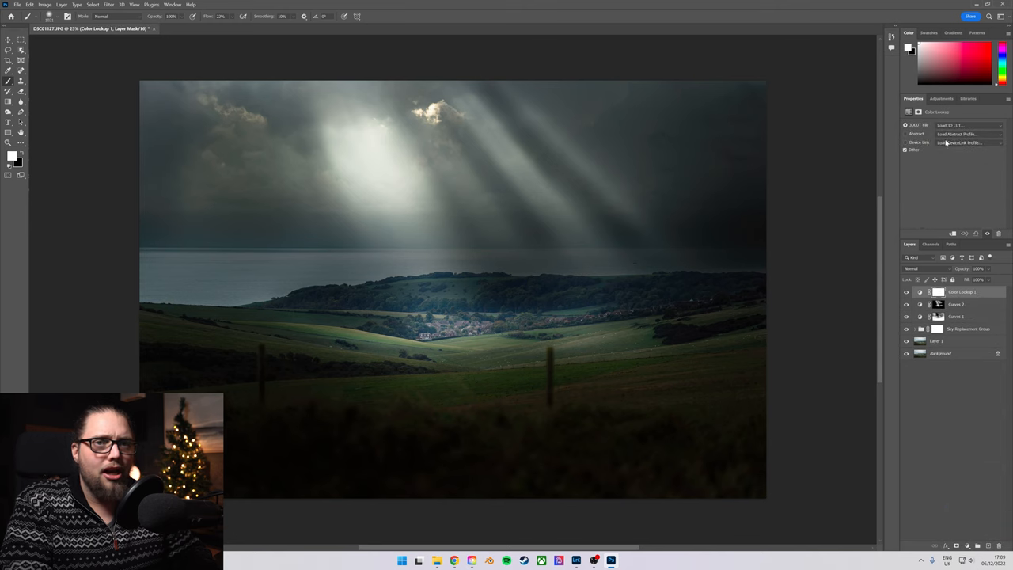
pyautogui.click(970, 125)
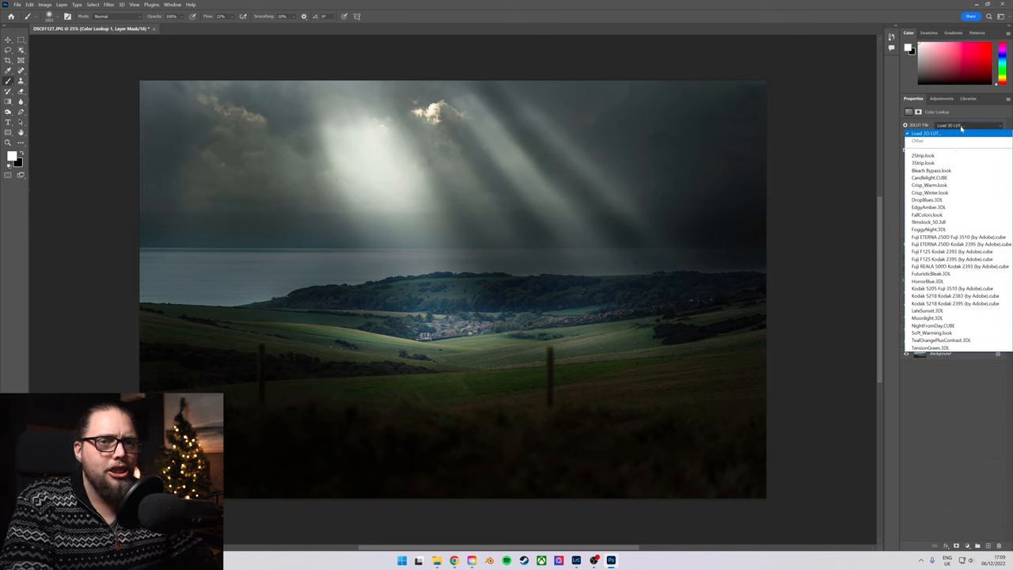
pyautogui.click(926, 199)
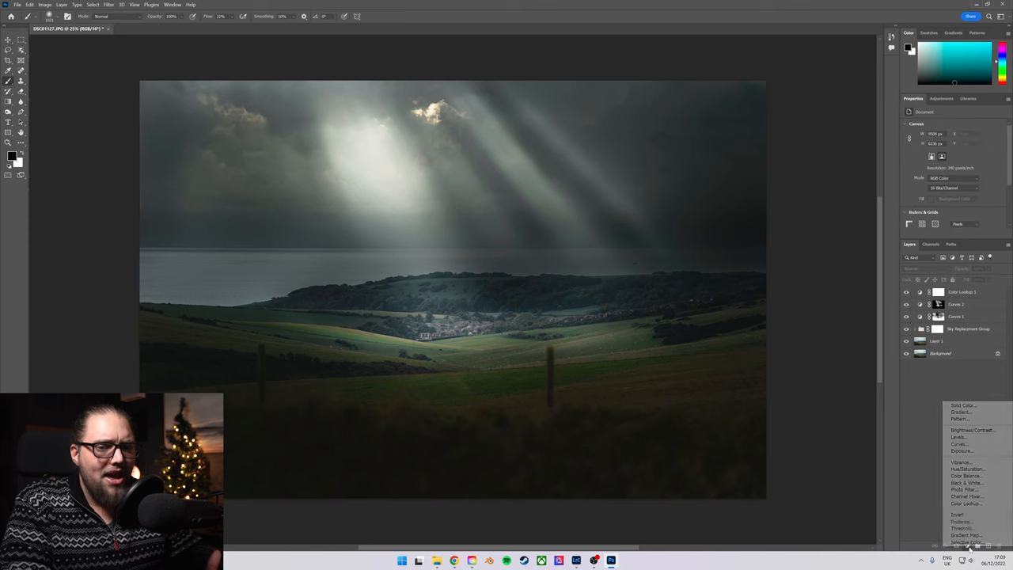
# Step: Add a second Color Lookup layer with filmstock_50.3dl, then select the DropBlues layer
pyautogui.click(966, 504)
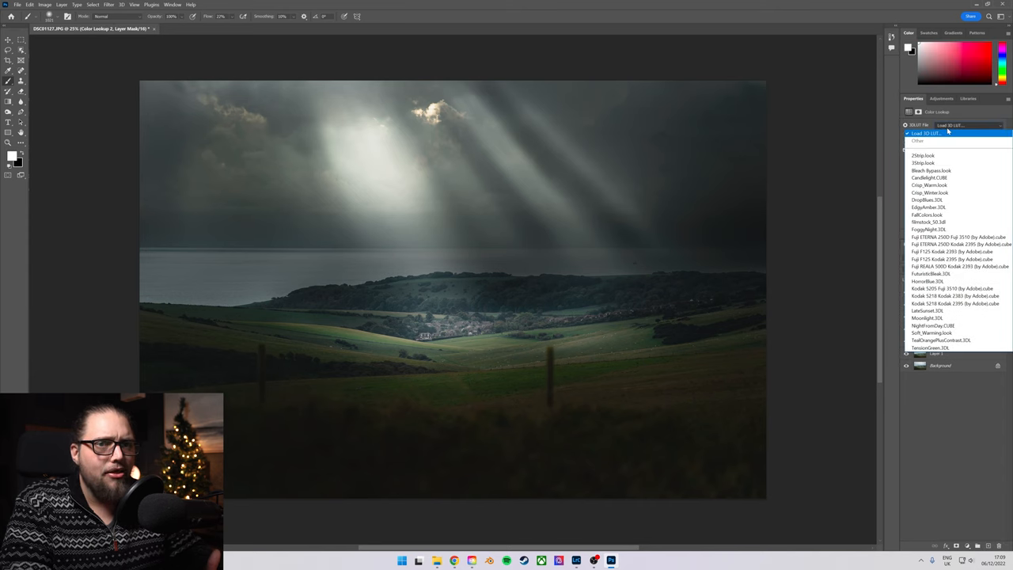
pyautogui.click(929, 222)
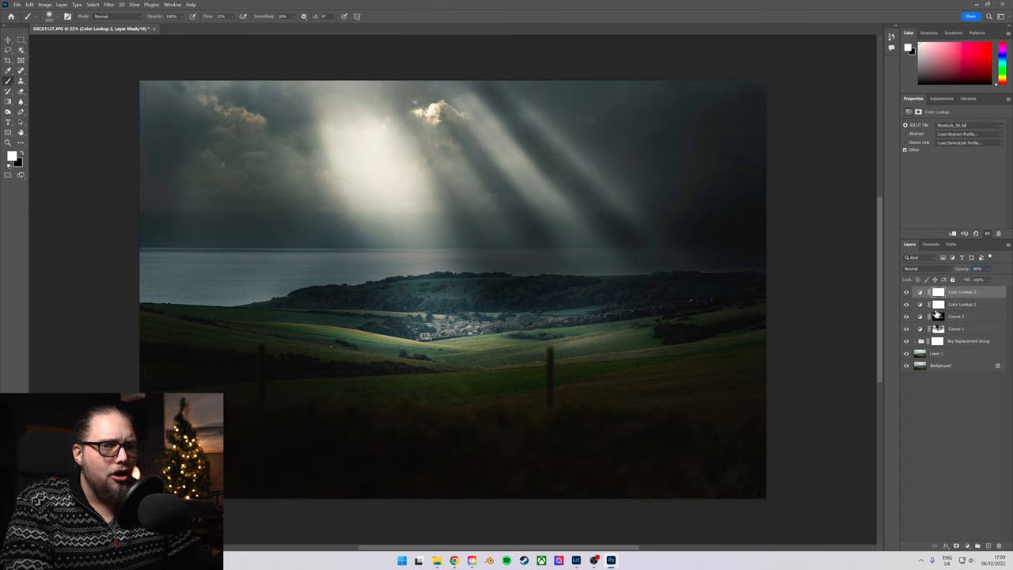
pyautogui.click(961, 304)
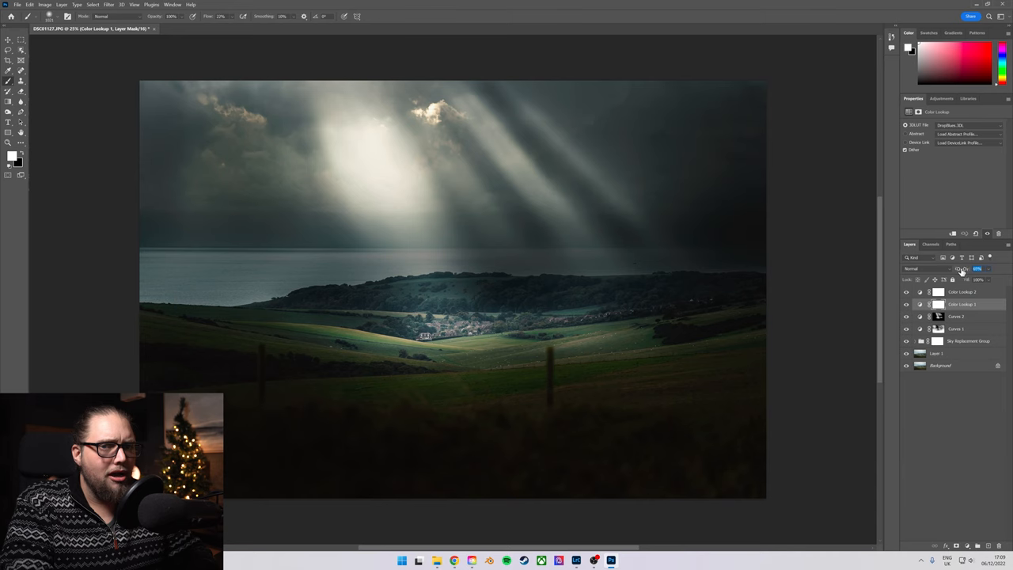